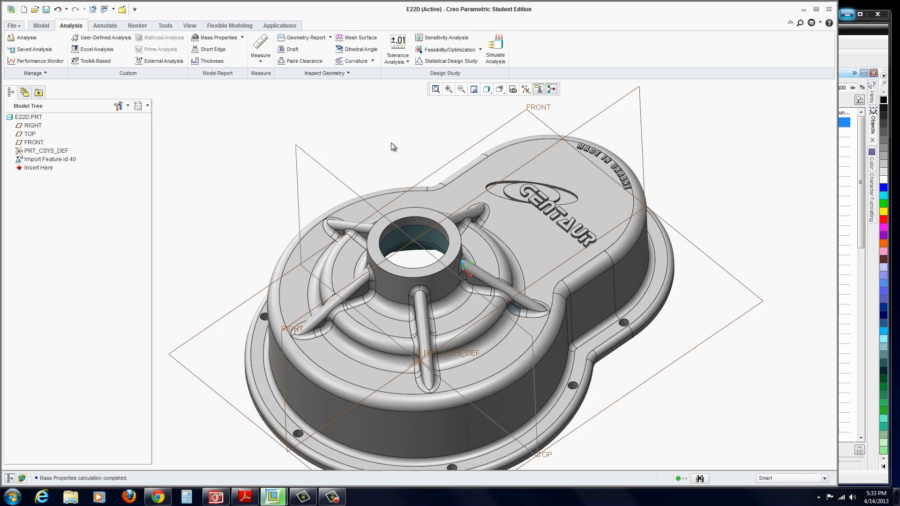
mouse_move(384, 146)
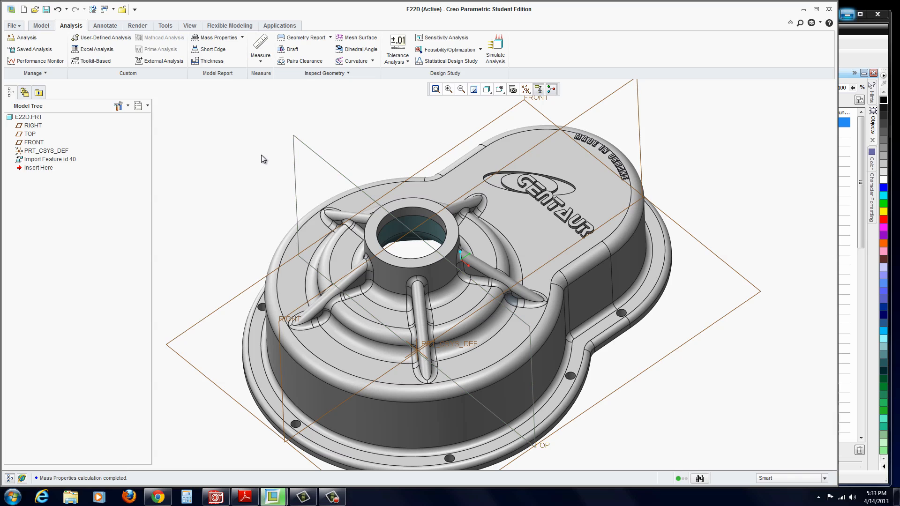
Calculate the E22D cover's mass properties: surface area about 197.65 in² at 1 lb/in³.
left_click(217, 38)
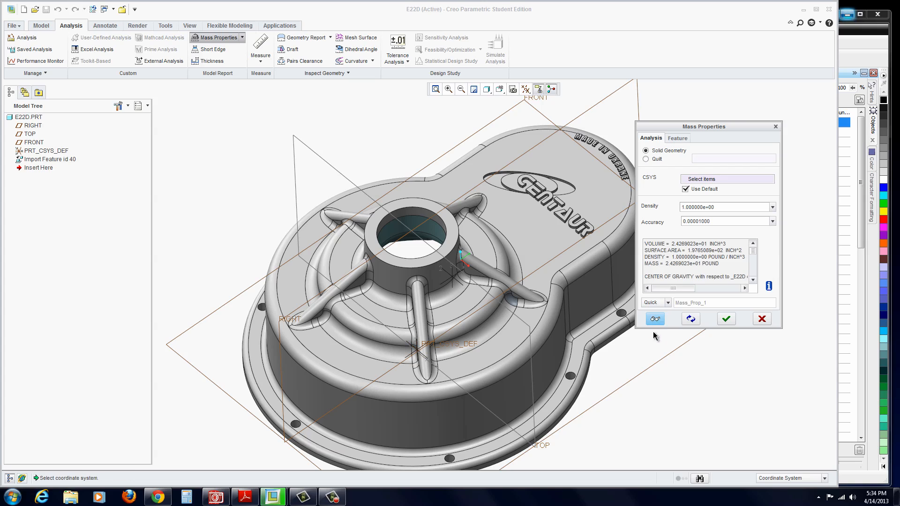
mouse_move(685, 265)
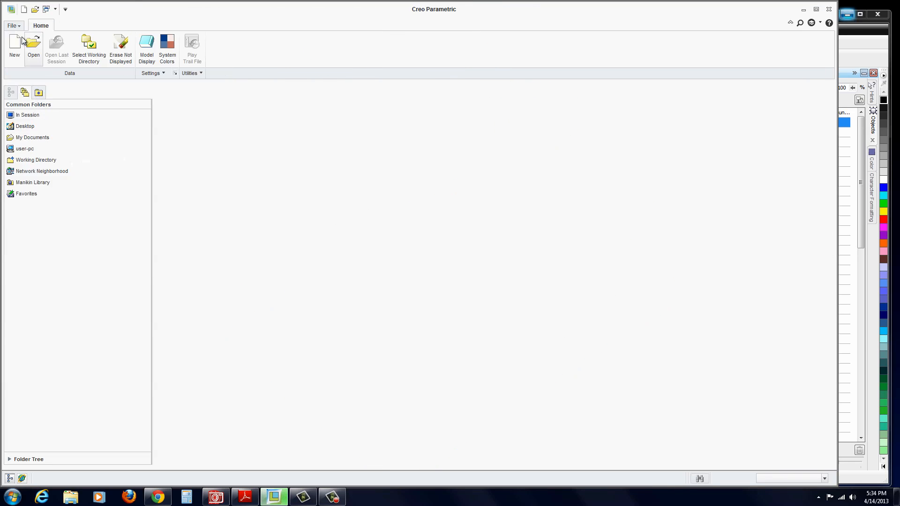
Browse through the CAD111_WF_Adv ProE folder into Sample Files.
left_click(33, 49)
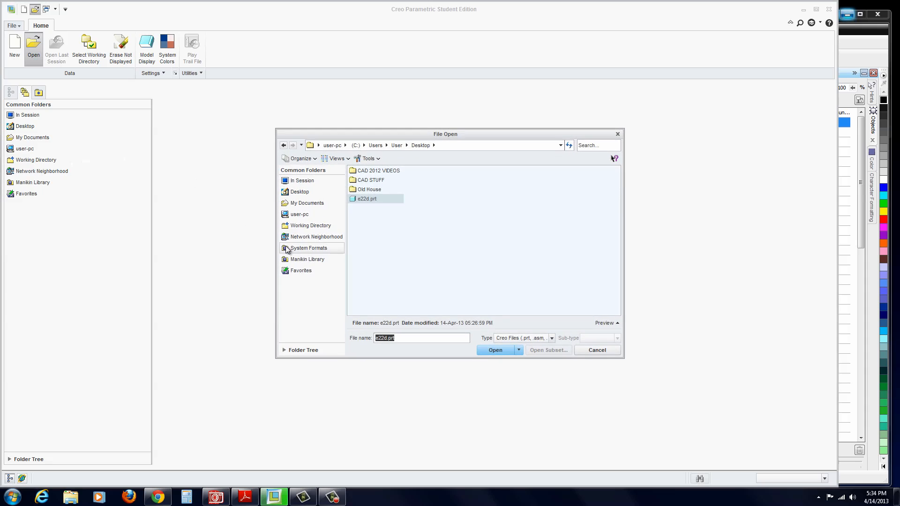
mouse_move(350, 231)
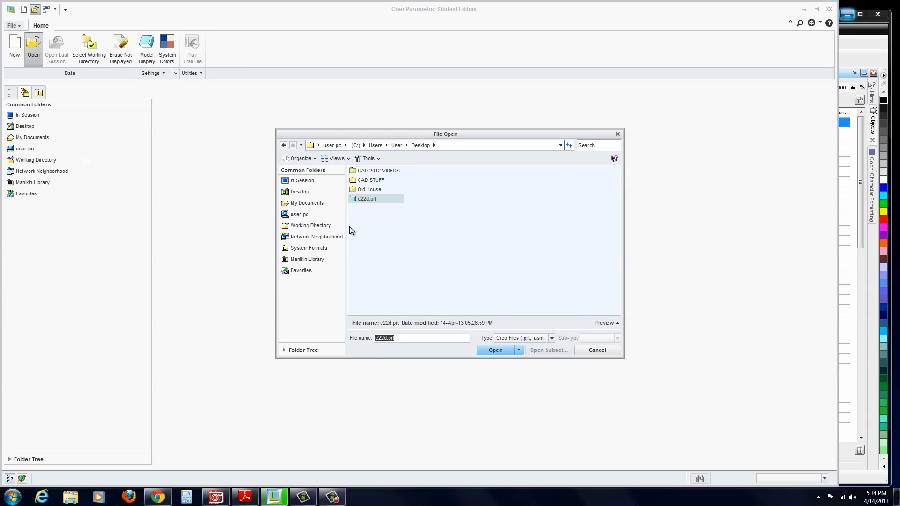
mouse_move(303, 214)
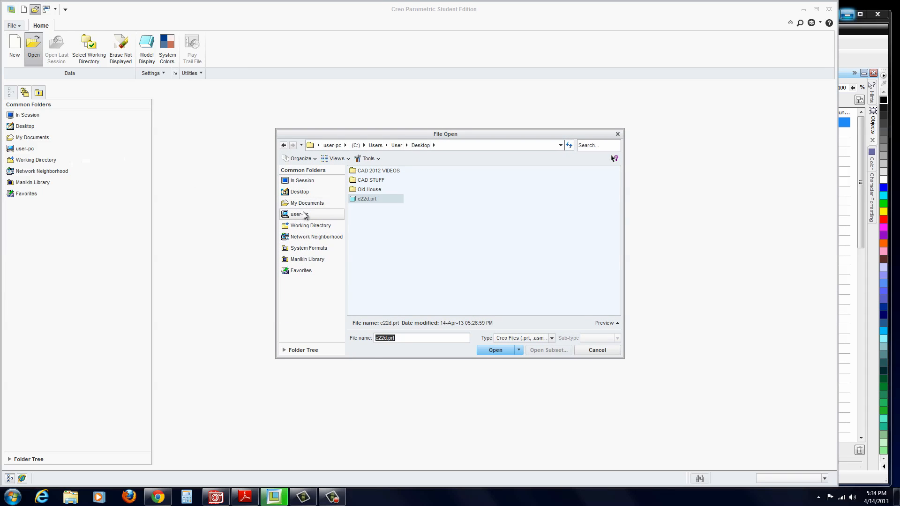
mouse_move(307, 202)
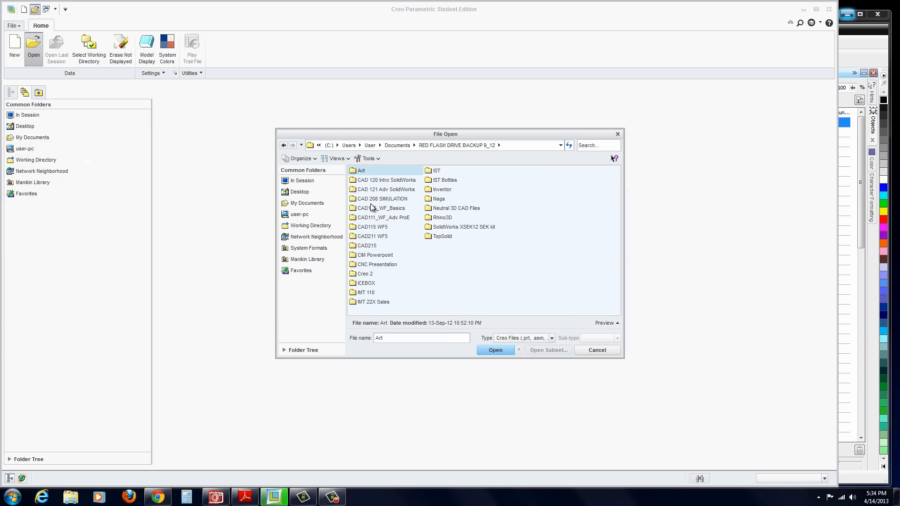
double_click(382, 217)
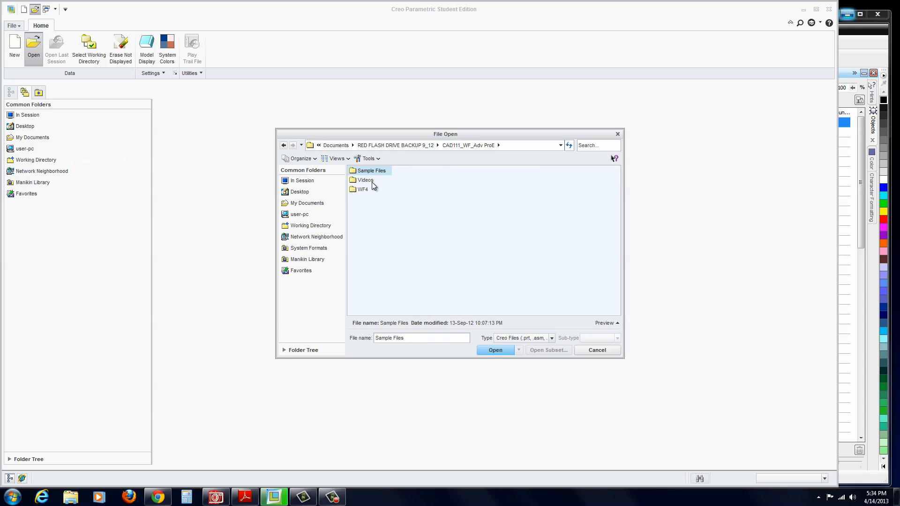
double_click(371, 170)
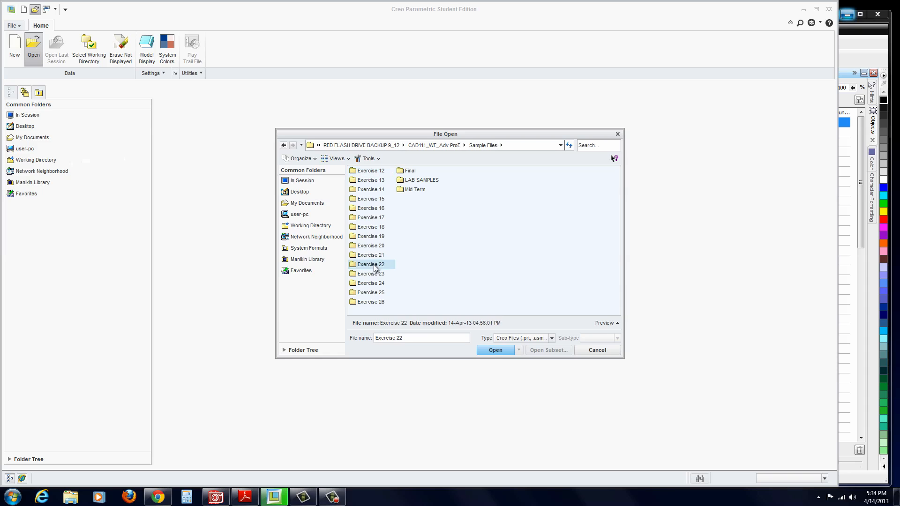
Filter the file list to IGES (.igs, .iges) files.
left_click(550, 337)
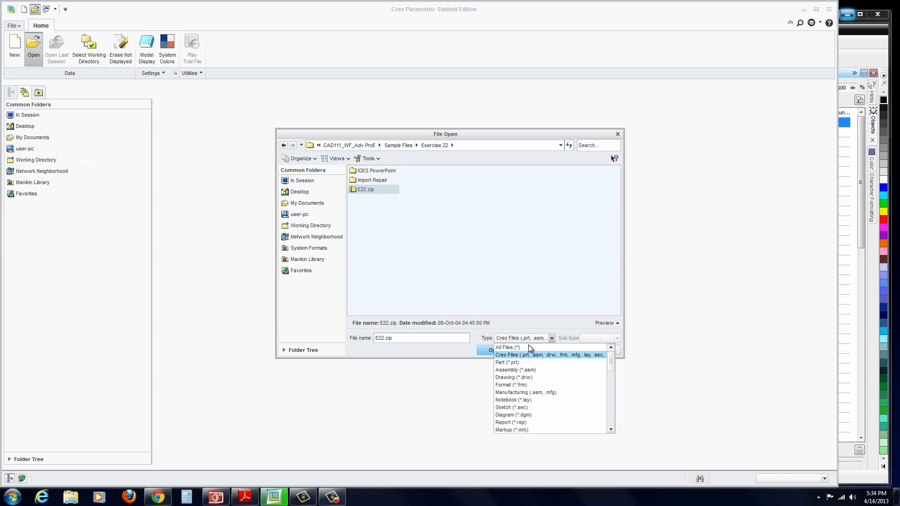
scroll("down", 3)
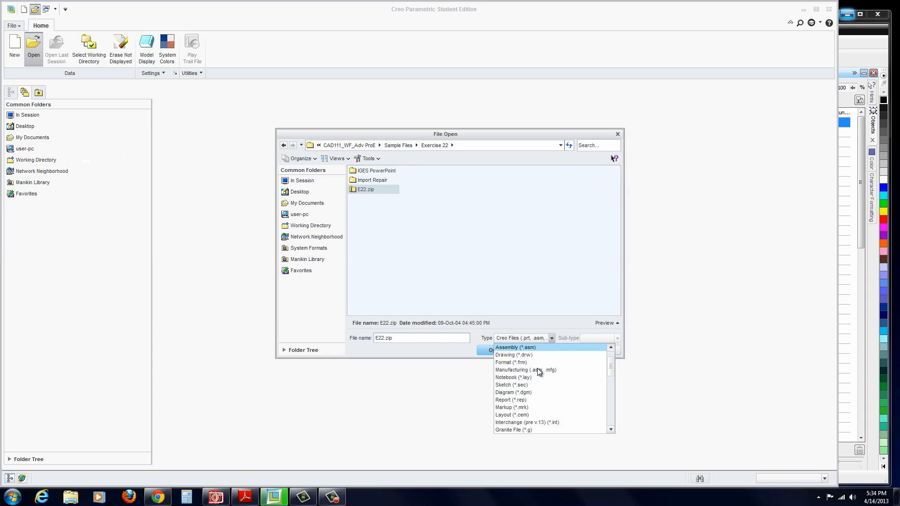
scroll("down", 3)
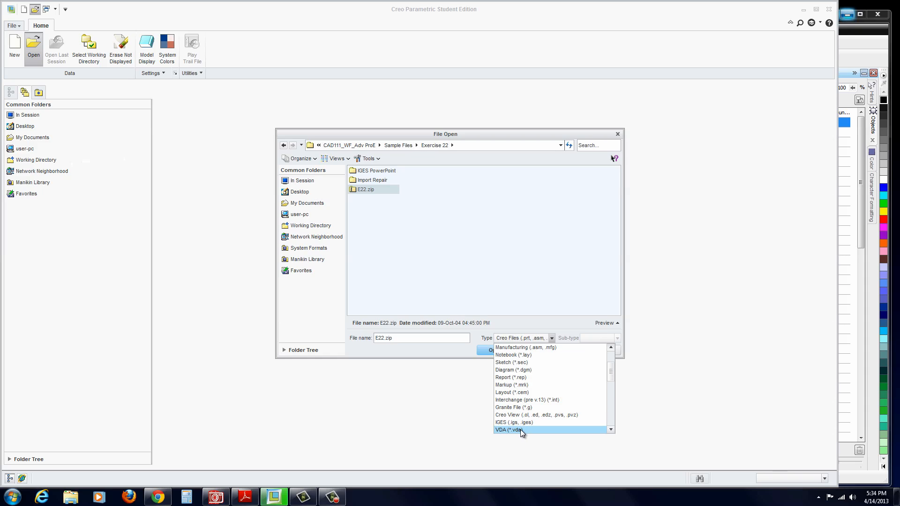
mouse_move(529, 423)
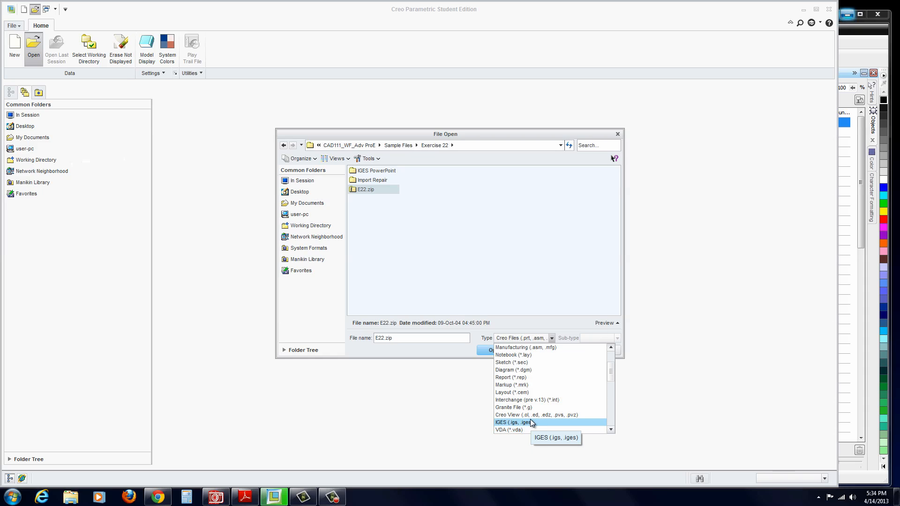
scroll("down", 3)
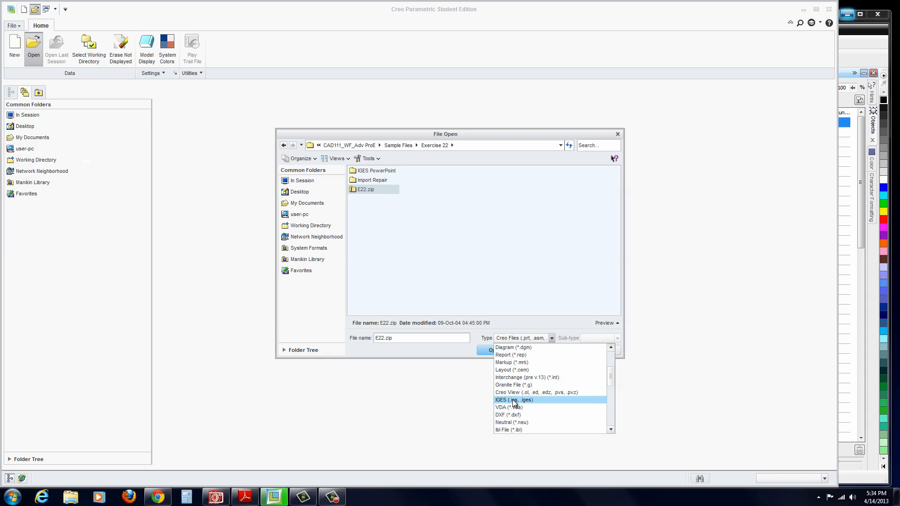
left_click(514, 400)
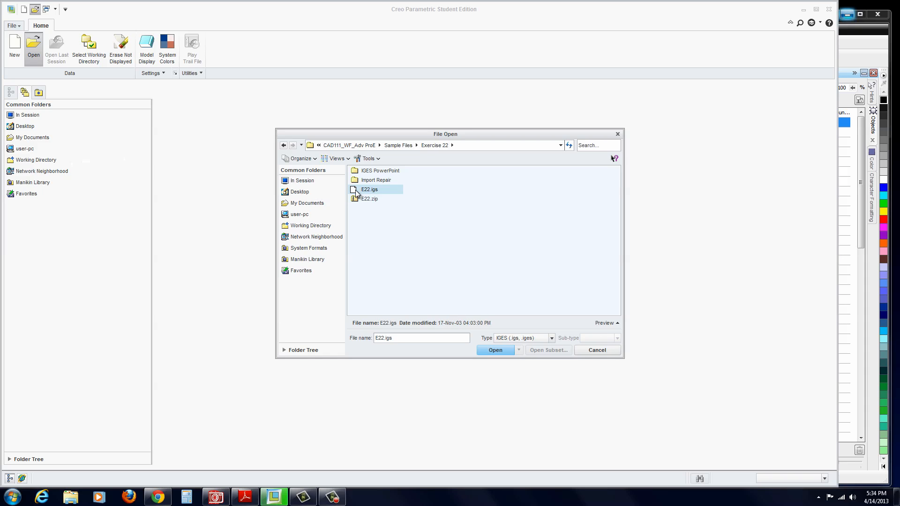
Import E22.igs as new part PRT0003 using the Part and Automatic defaults.
left_click(493, 350)
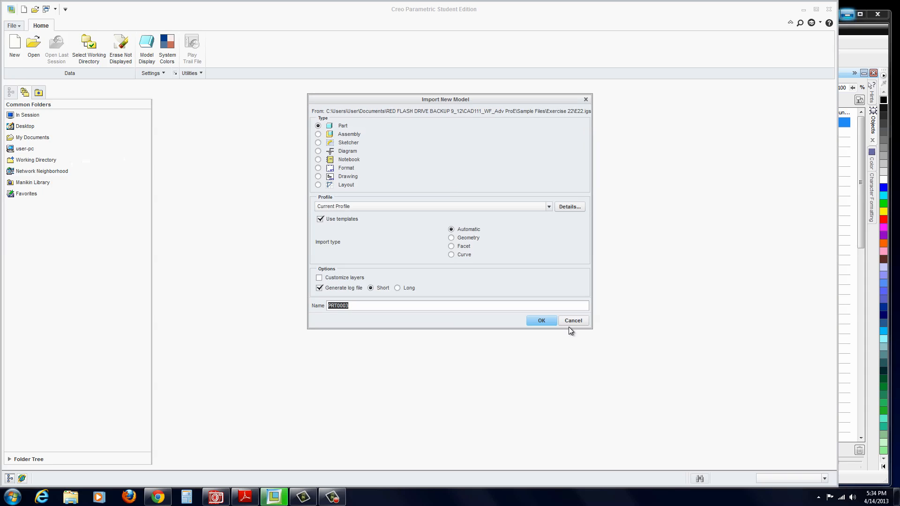
mouse_move(447, 248)
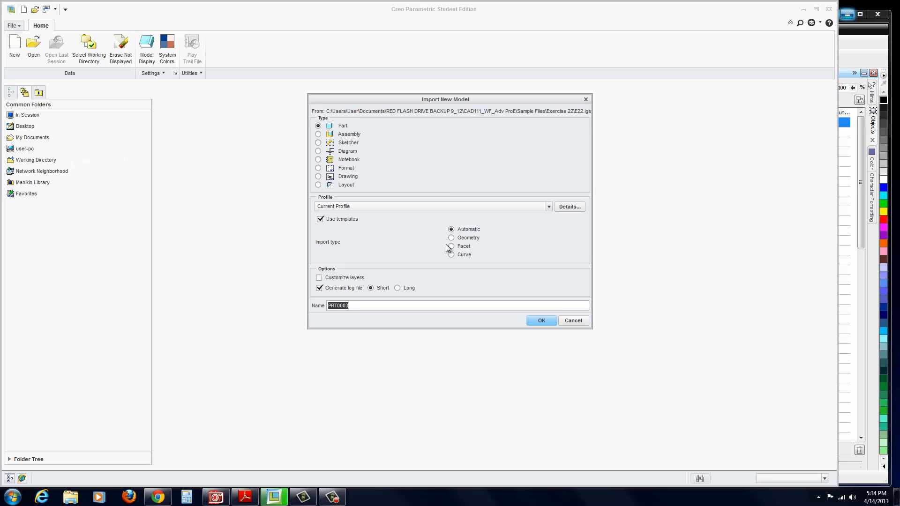
mouse_move(400, 304)
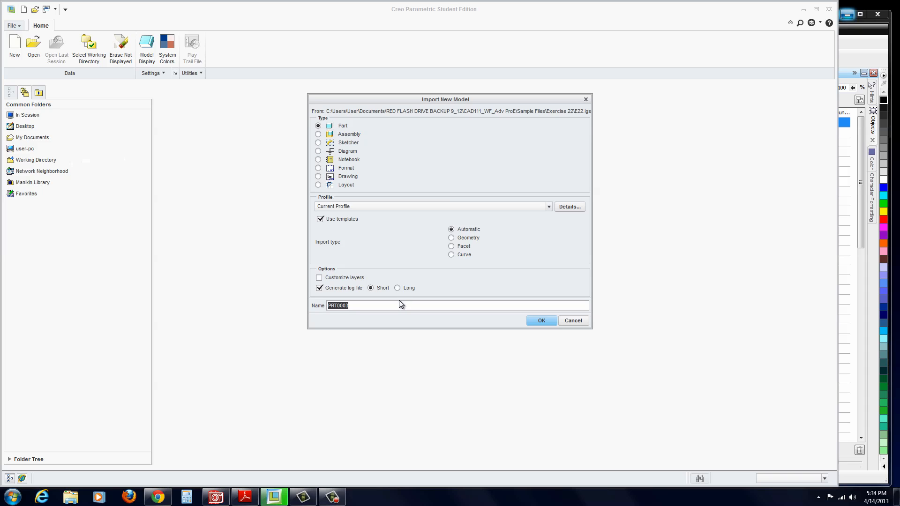
left_click(540, 320)
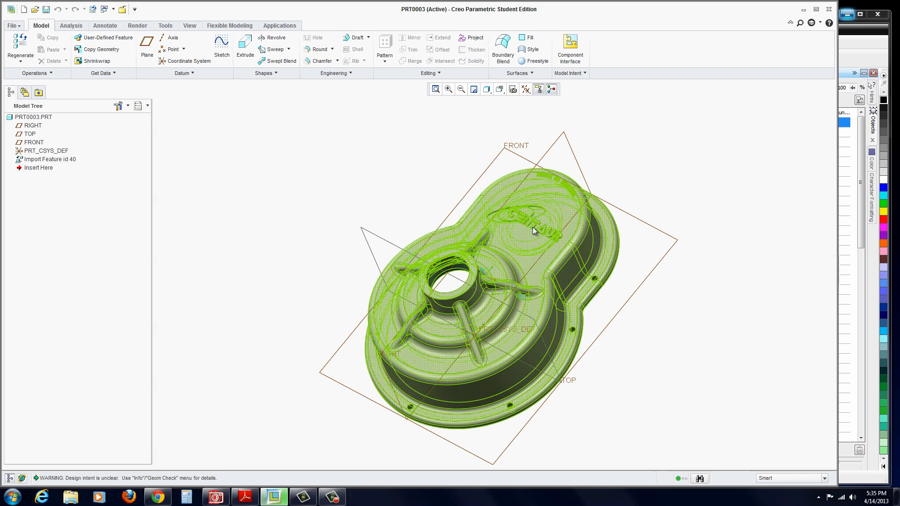
mouse_move(532, 229)
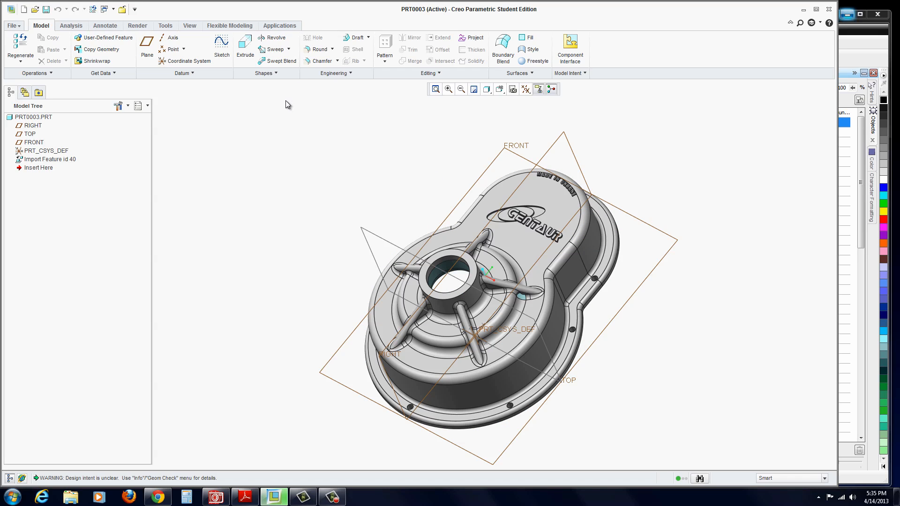
mouse_move(290, 102)
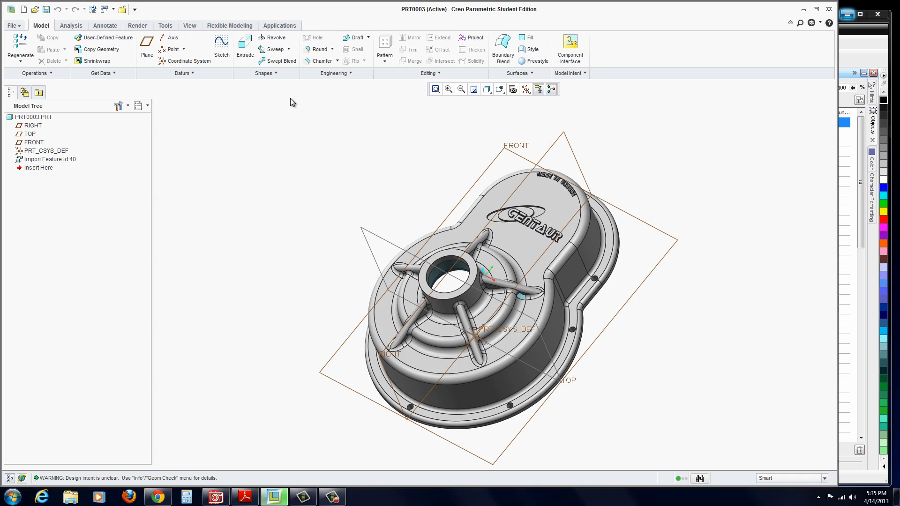
mouse_move(133, 29)
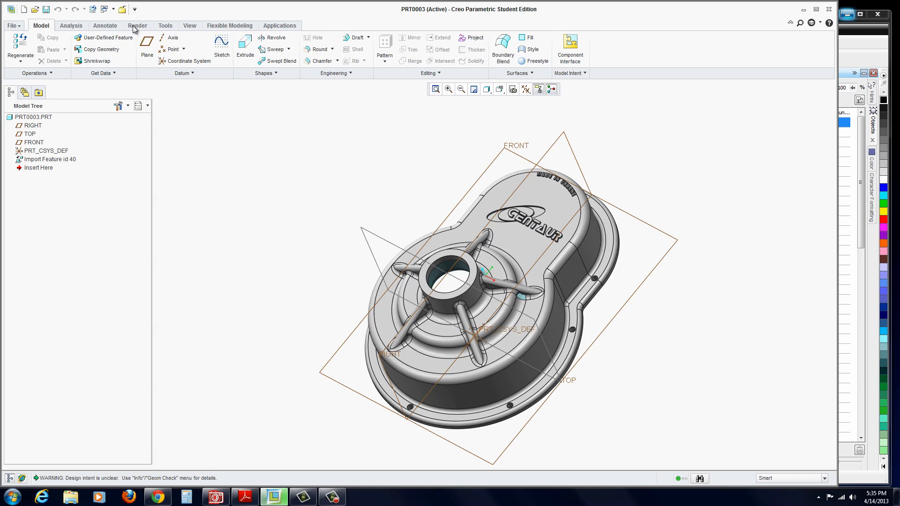
Run Mass Properties on PRT0003, confirming zero volume, area and mass.
left_click(70, 25)
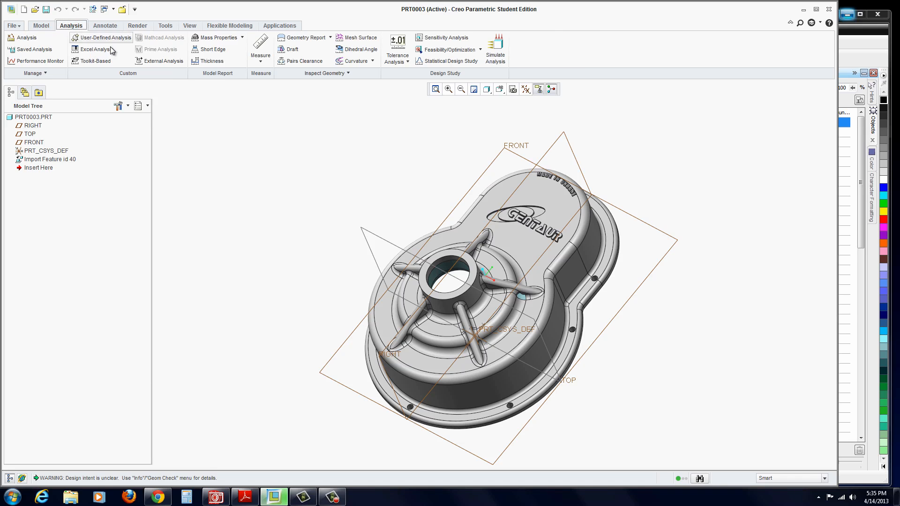
left_click(219, 38)
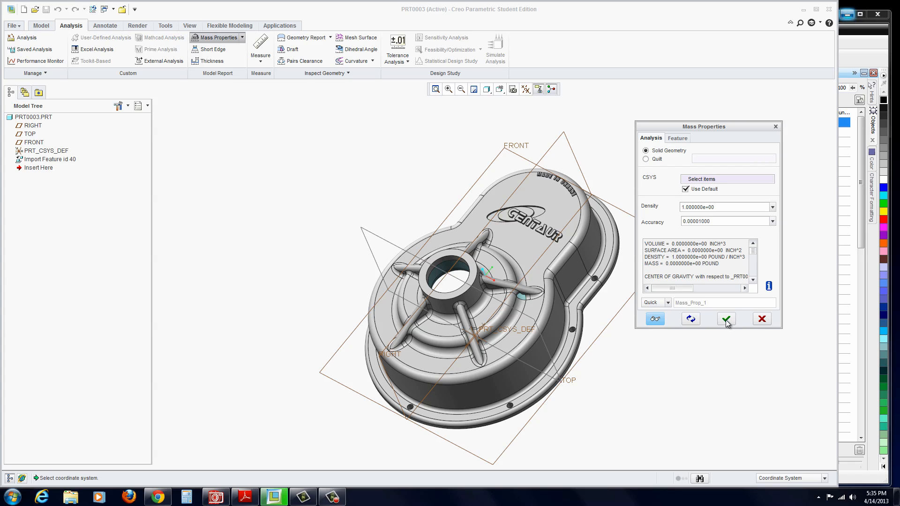
left_click(725, 318)
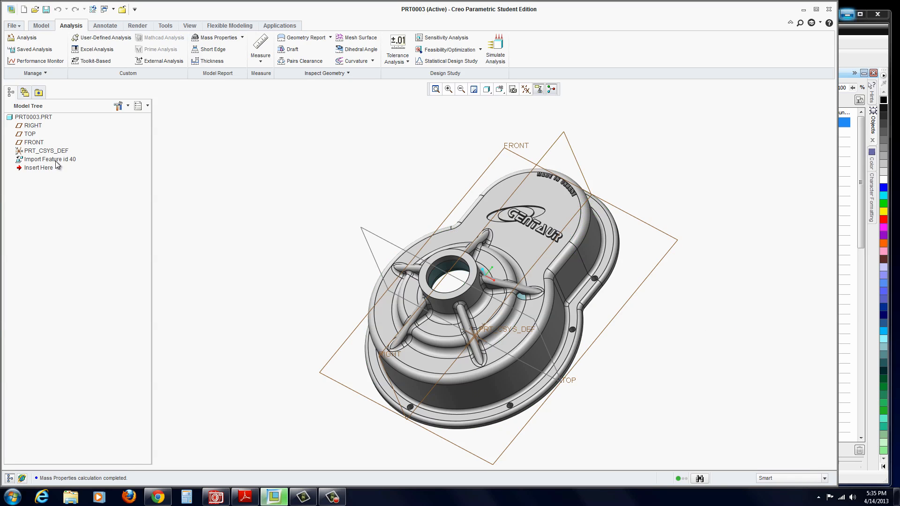
Redefine Import Feature id 40 so the cover imports as surfaces.
right_click(49, 159)
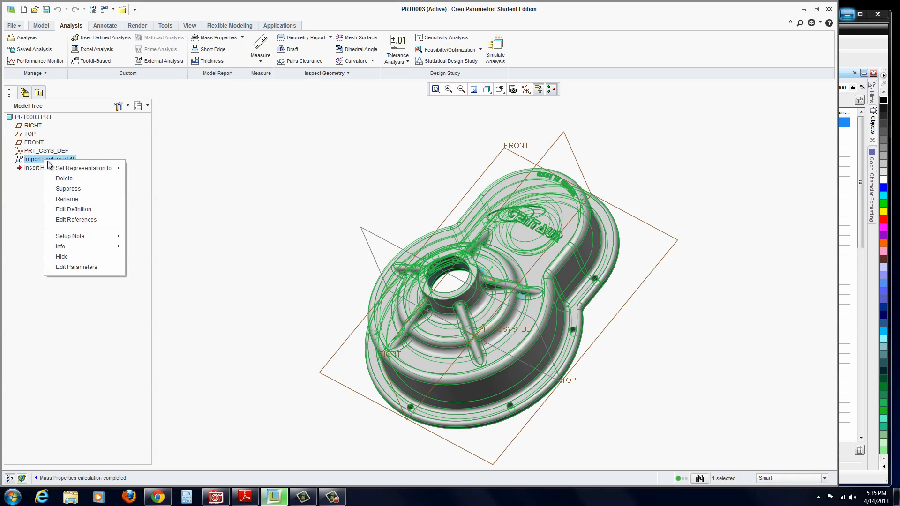
left_click(74, 209)
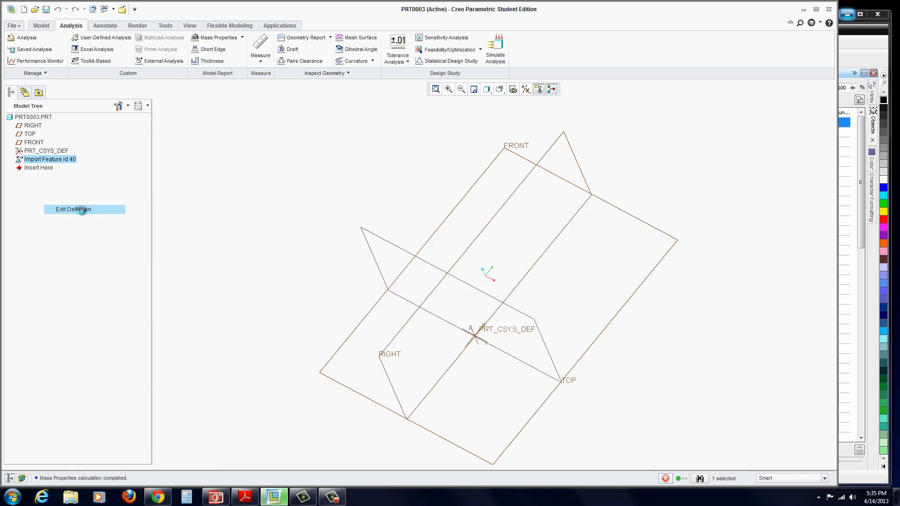
left_click(74, 209)
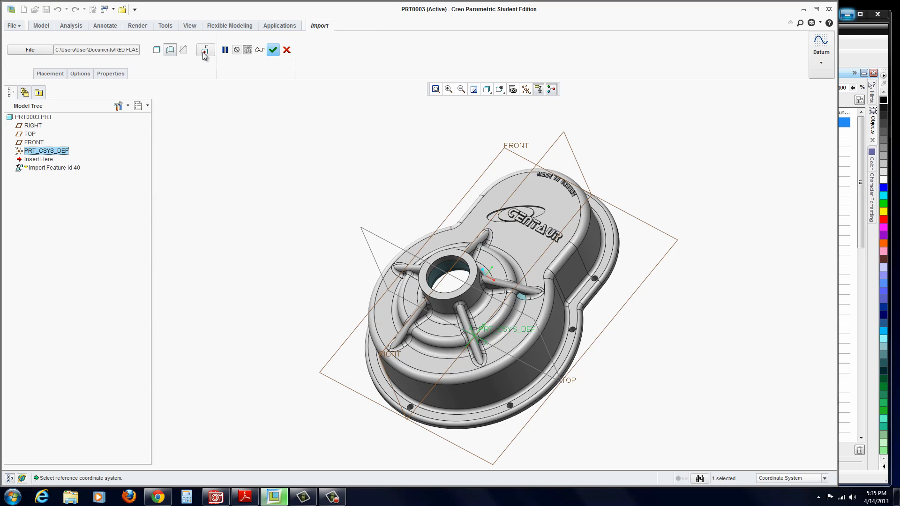
mouse_move(204, 49)
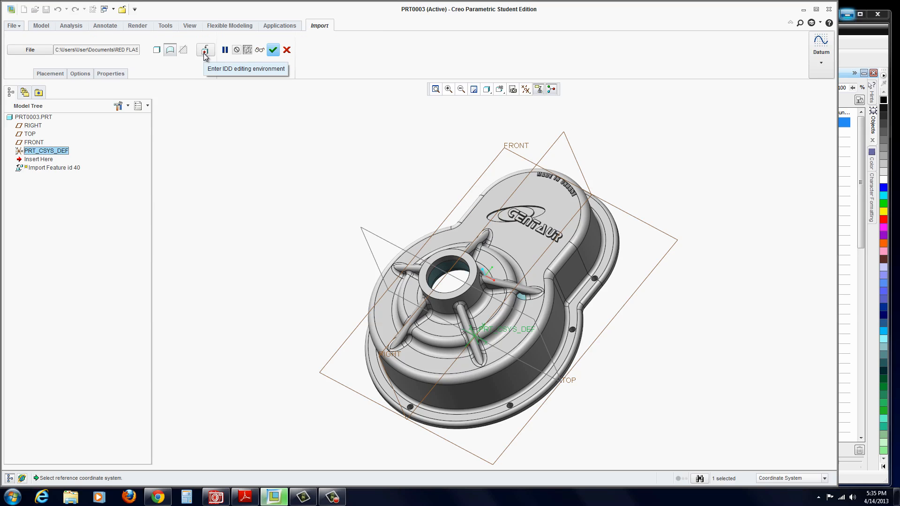
mouse_move(156, 50)
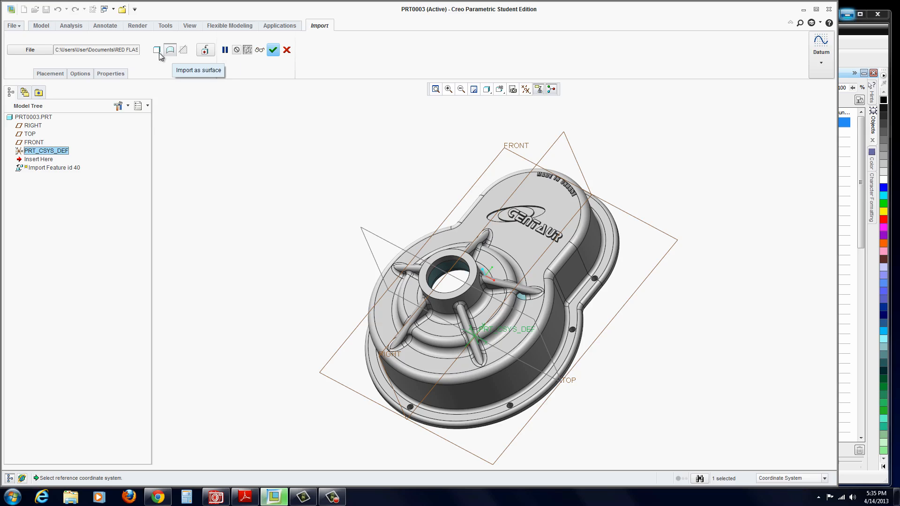
mouse_move(157, 49)
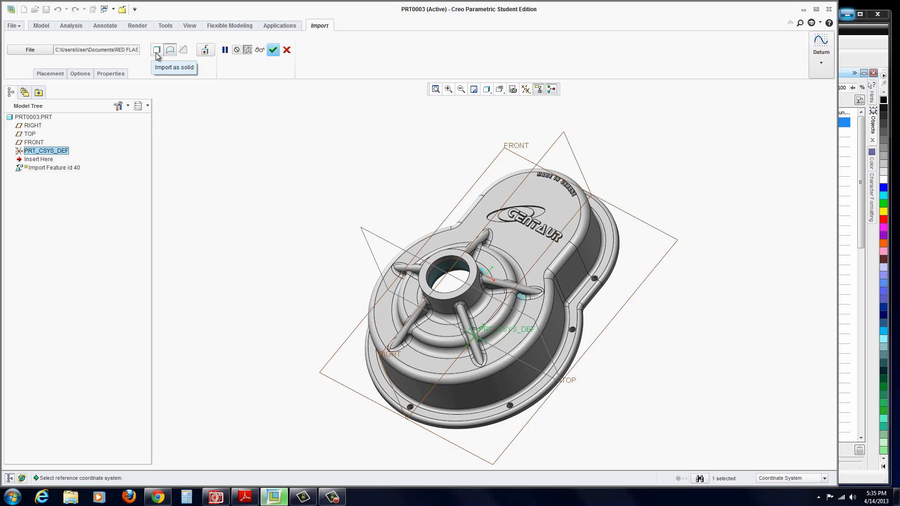
mouse_move(248, 87)
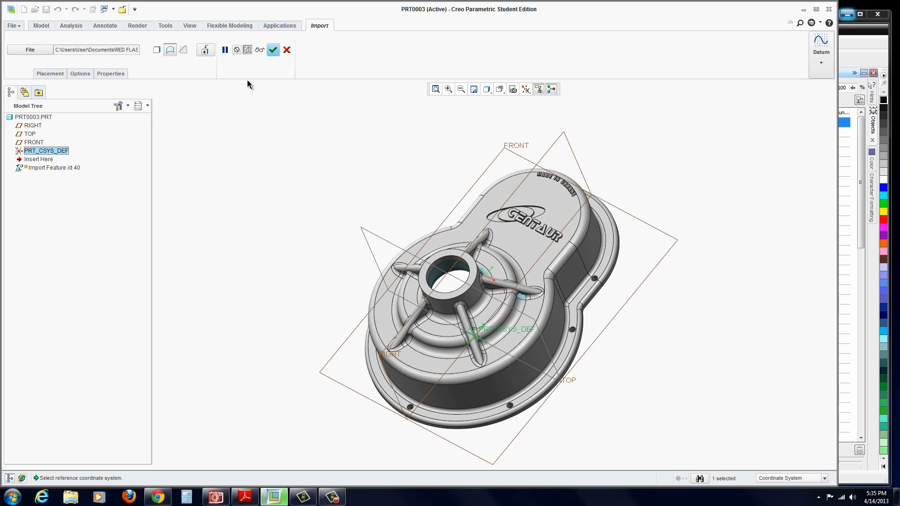
mouse_move(204, 50)
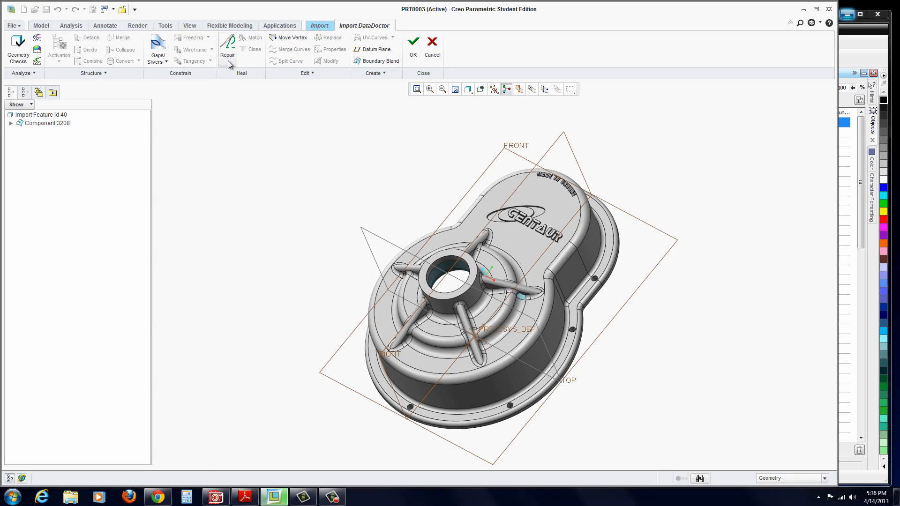
mouse_move(227, 49)
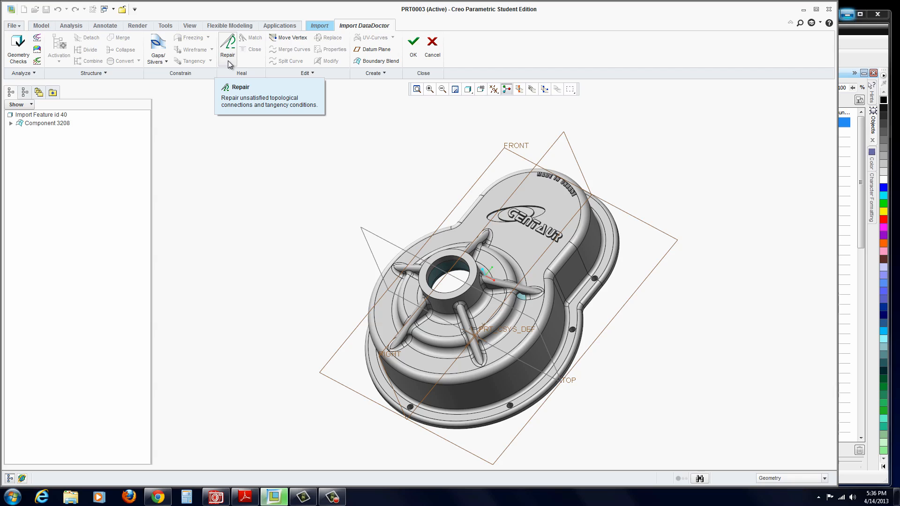
mouse_move(156, 57)
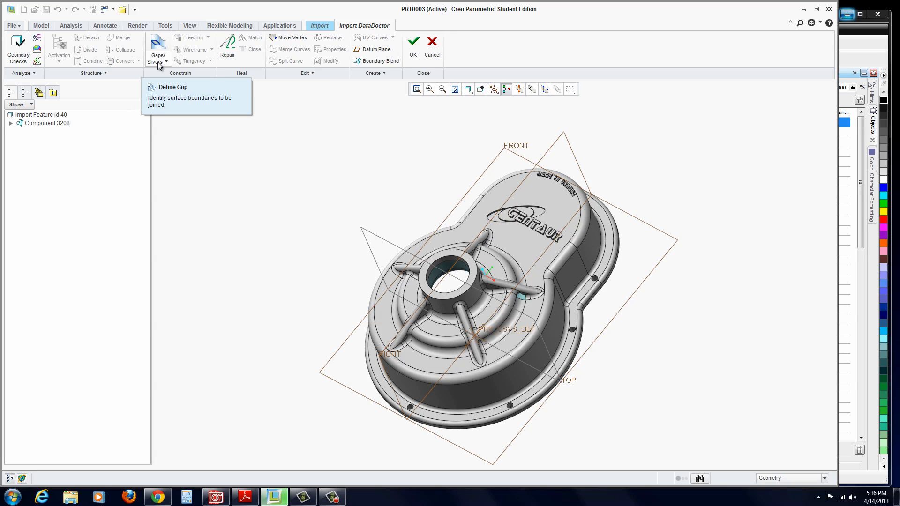
mouse_move(204, 69)
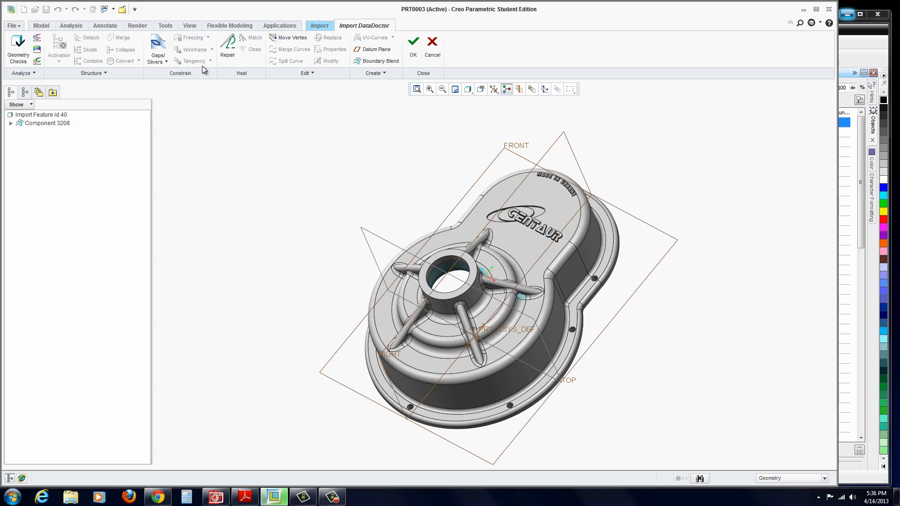
mouse_move(228, 47)
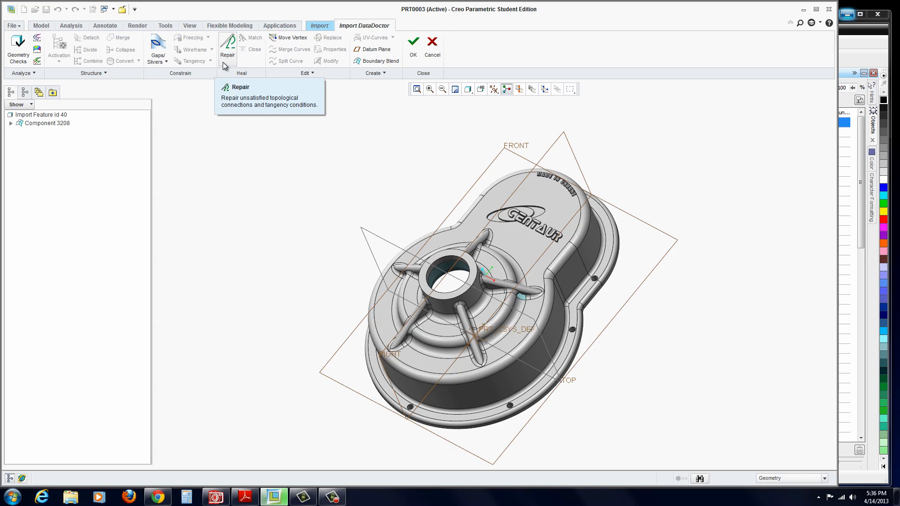
mouse_move(159, 73)
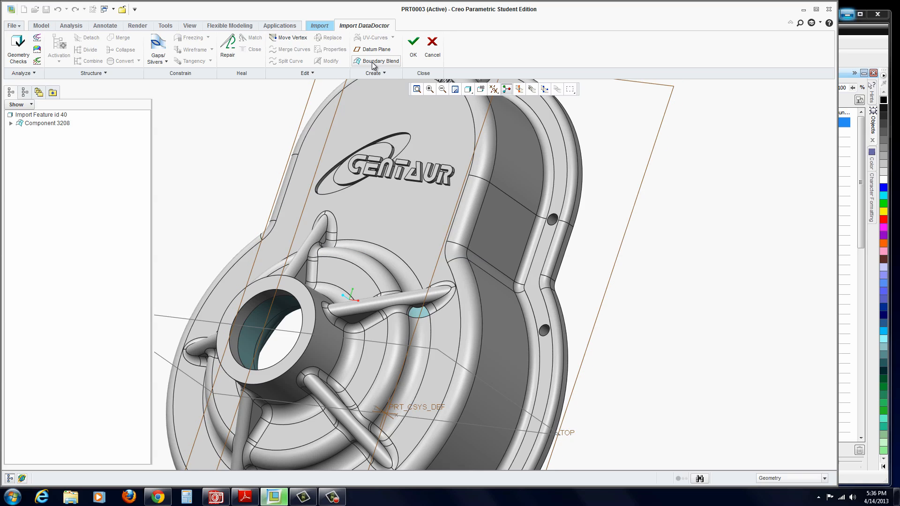
mouse_move(376, 60)
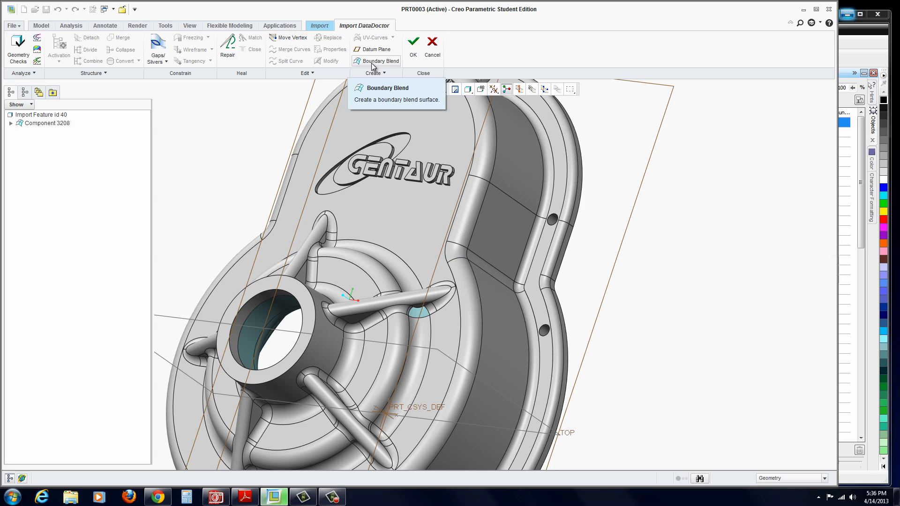
Patch the gap under the rib with boundary blend Surface 3209, tangent along one edge.
left_click(380, 61)
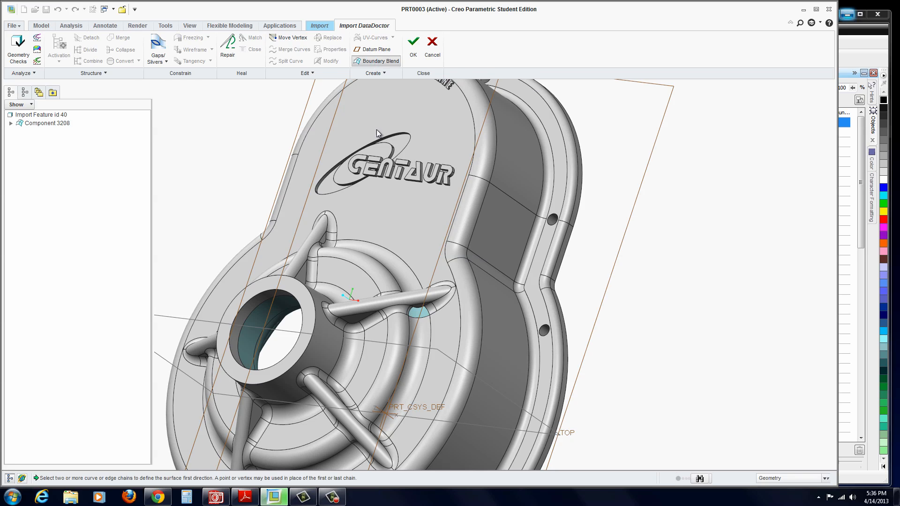
left_click(376, 61)
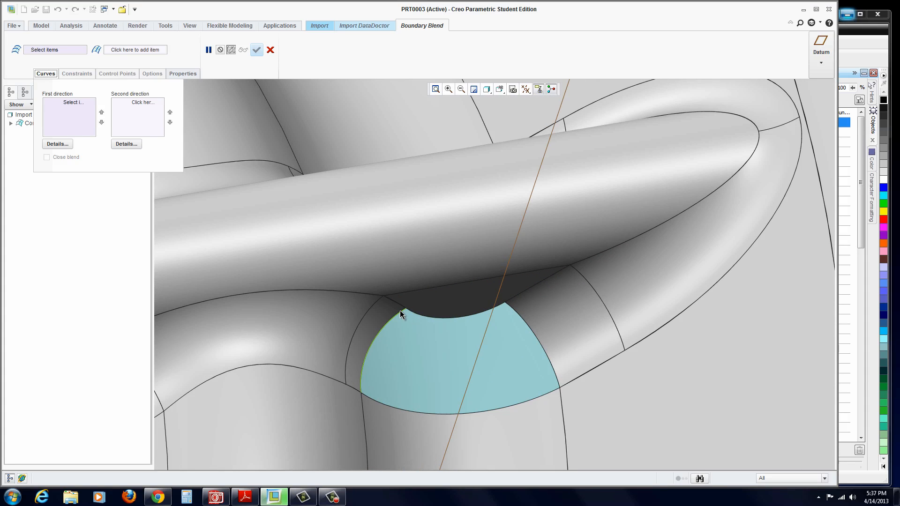
mouse_move(400, 314)
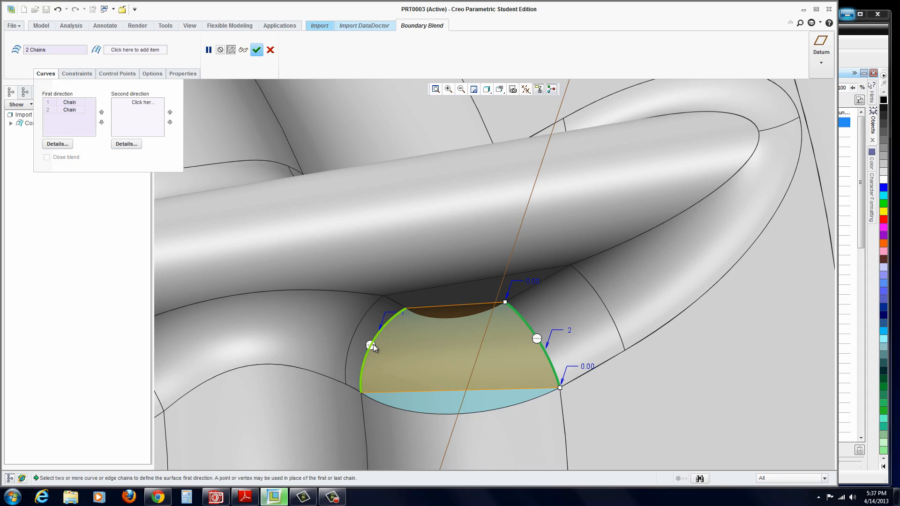
right_click(370, 345)
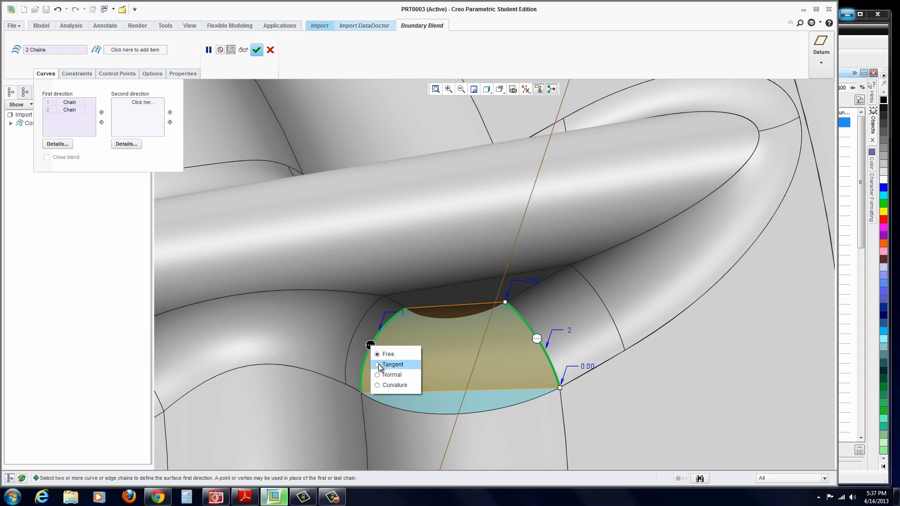
left_click(392, 365)
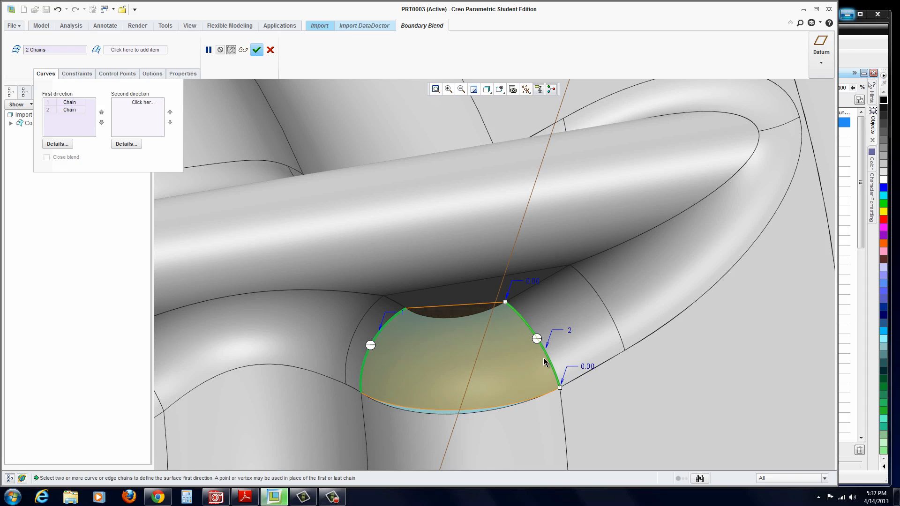
mouse_move(406, 398)
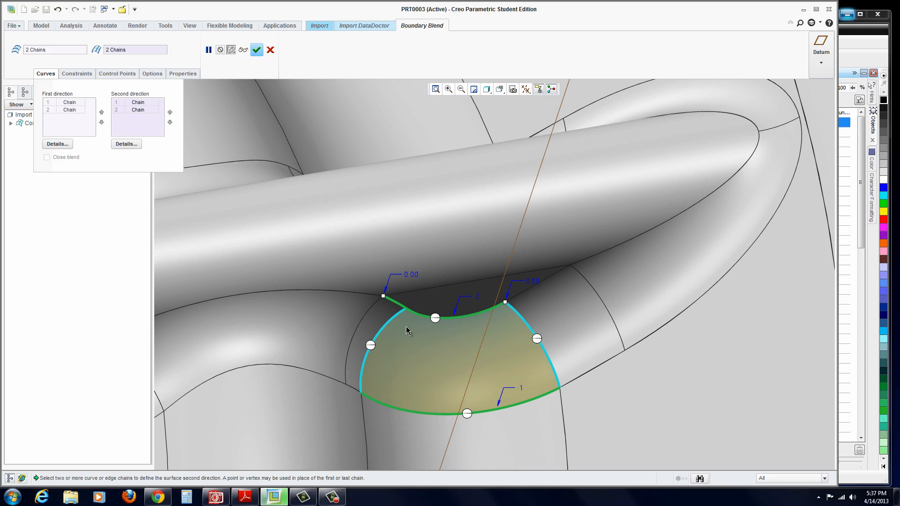
mouse_move(330, 278)
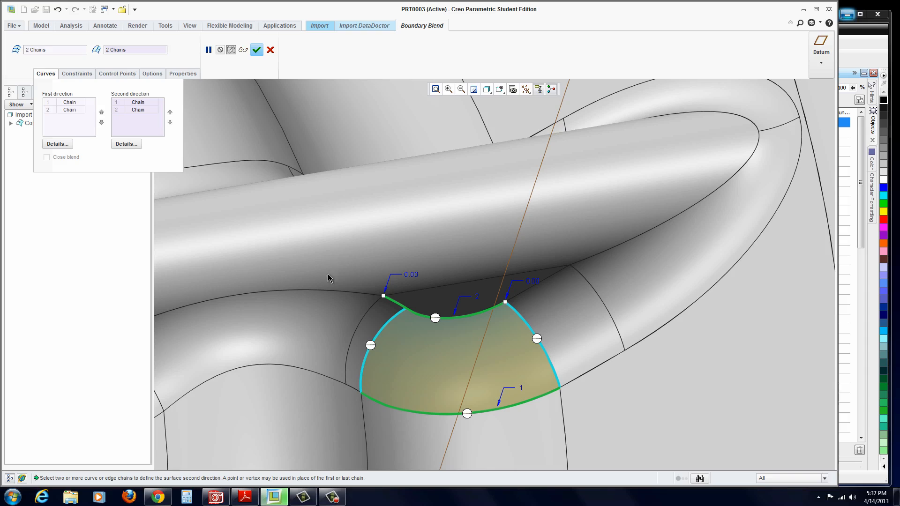
mouse_move(330, 271)
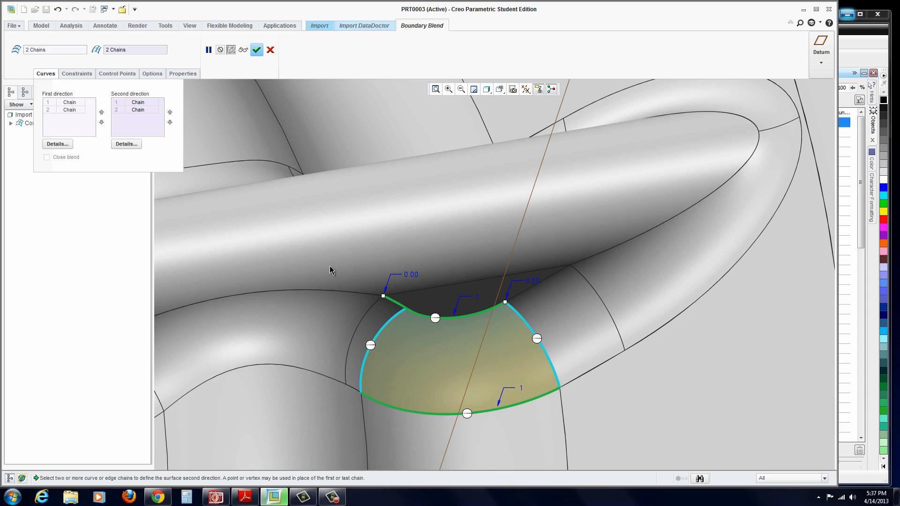
mouse_move(426, 357)
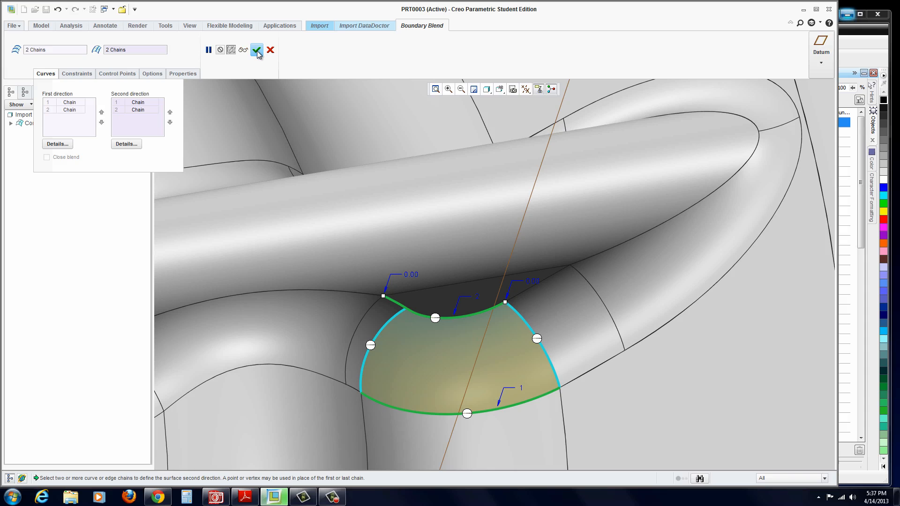
left_click(256, 50)
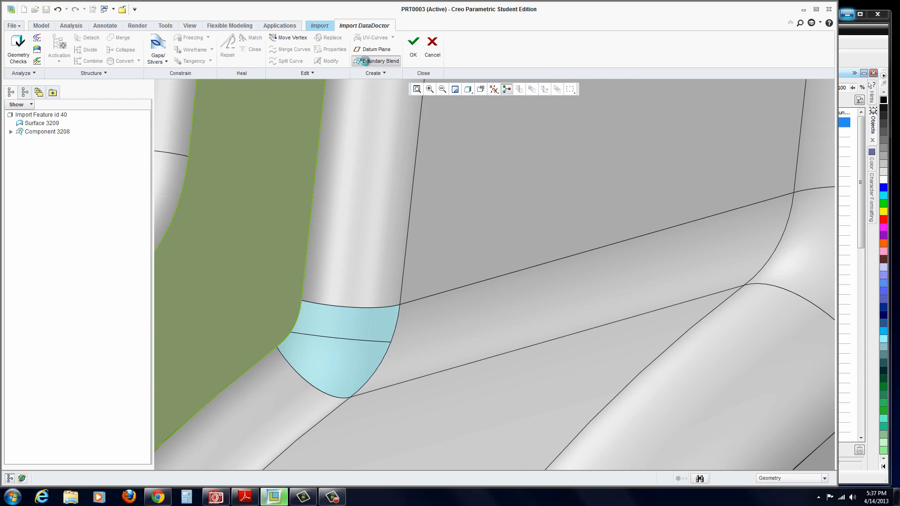
Add boundary blend Surface 3218 from two chains per direction at another rib's base.
left_click(375, 61)
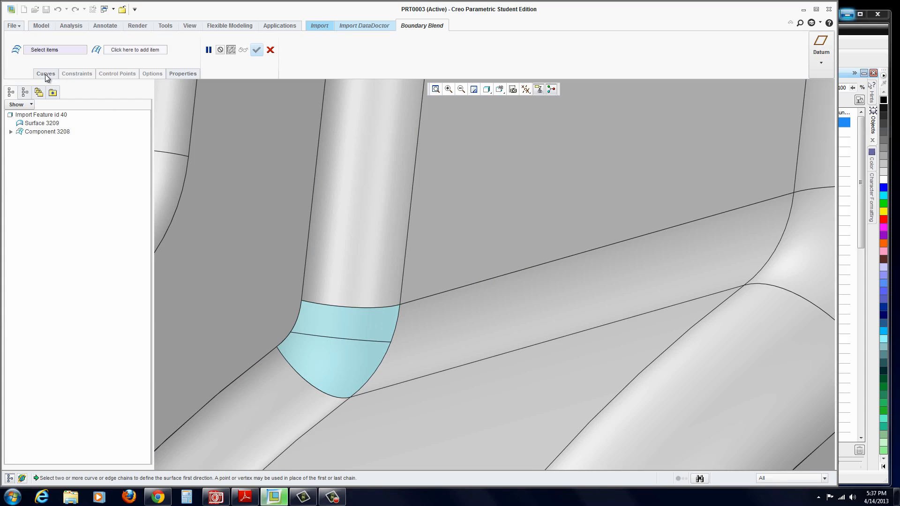
left_click(350, 306)
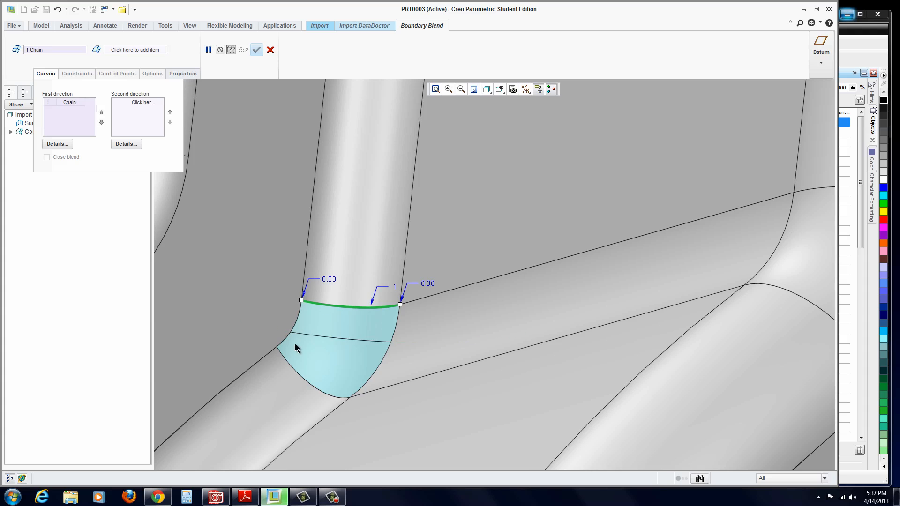
left_click(315, 387)
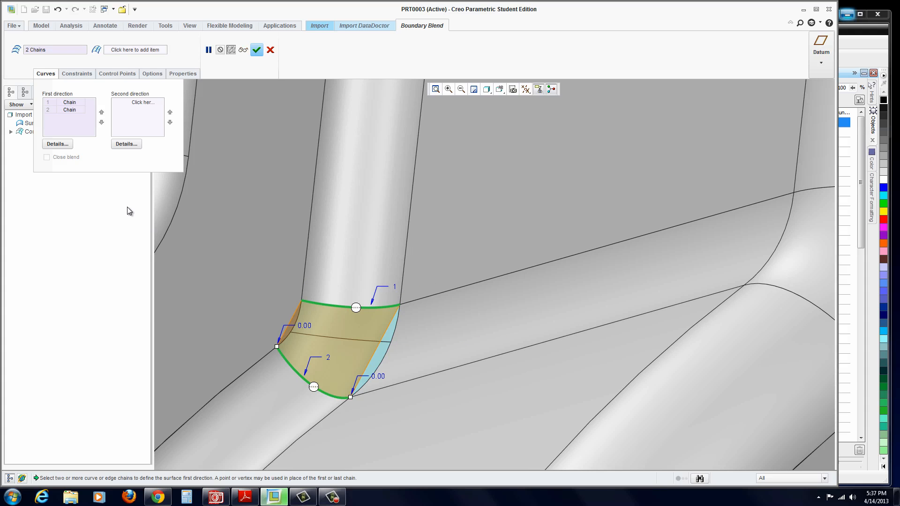
mouse_move(314, 386)
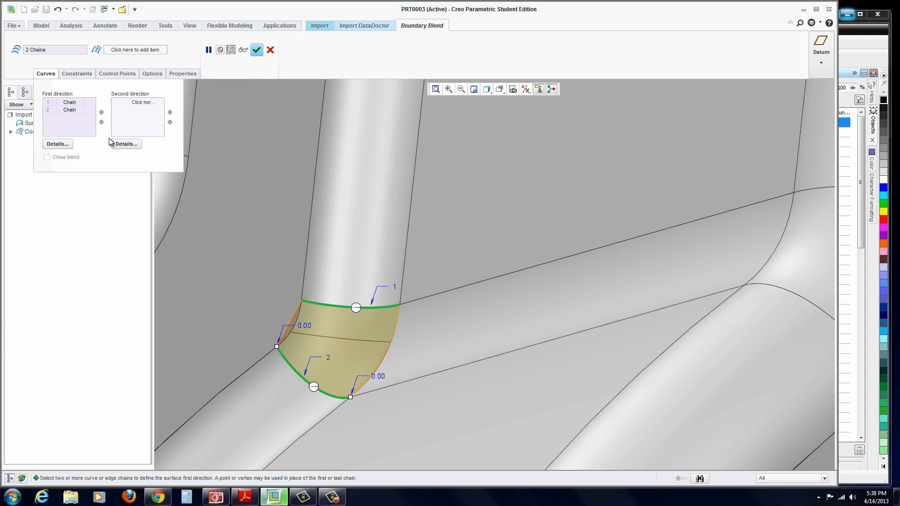
left_click(138, 102)
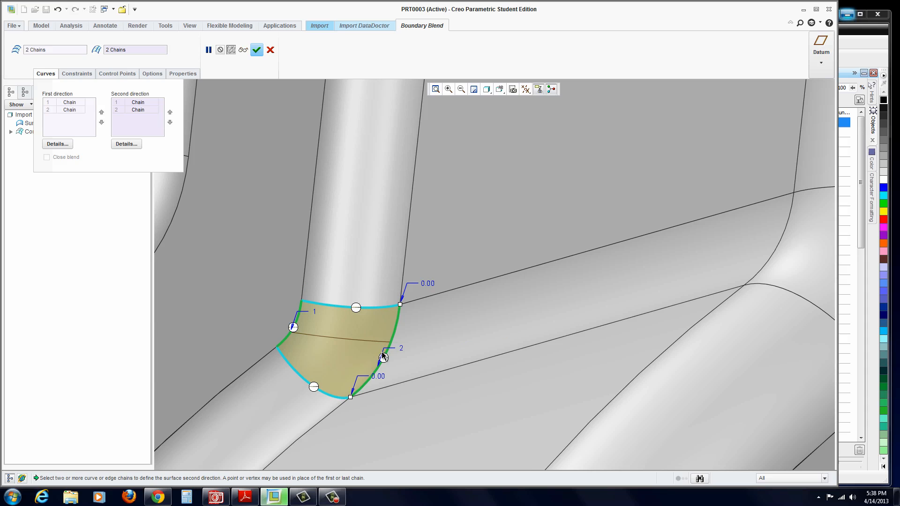
mouse_move(366, 303)
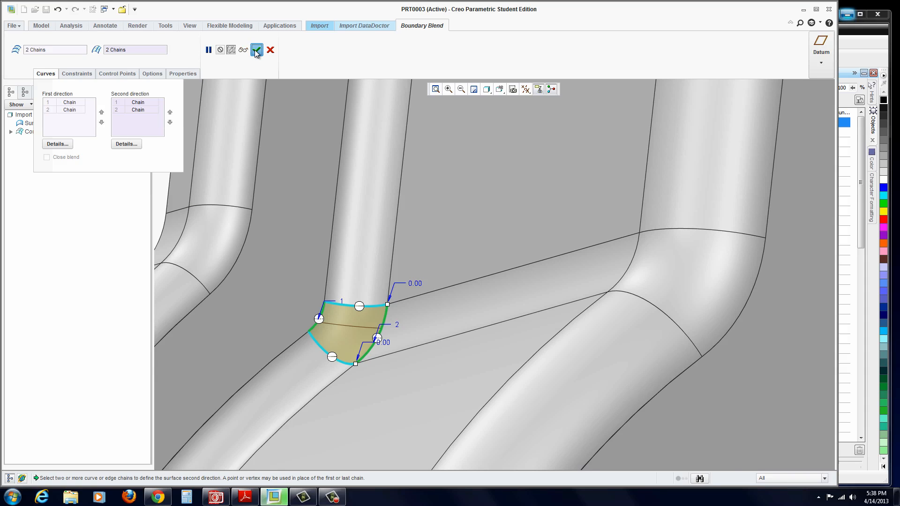
left_click(256, 49)
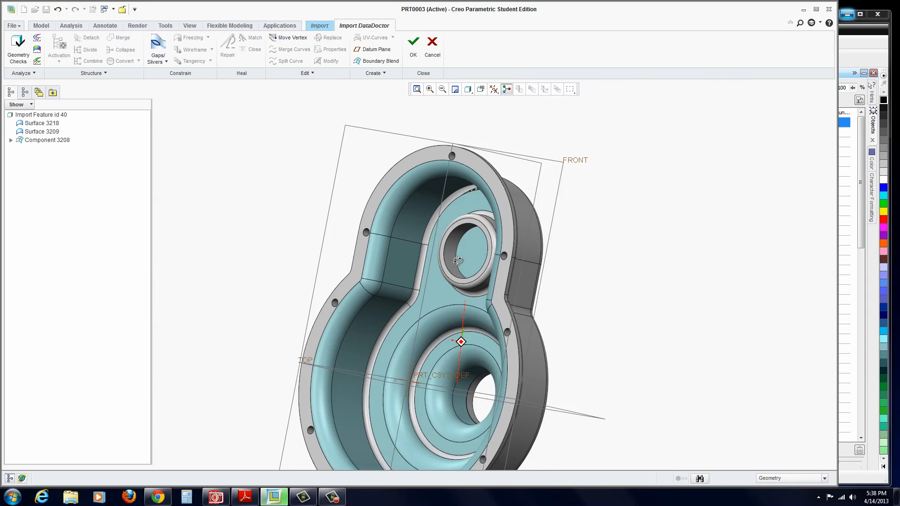
Fill the arched rib gap with boundary blend Surface 3227, tangent at upper and lower edges.
scroll("up", 3)
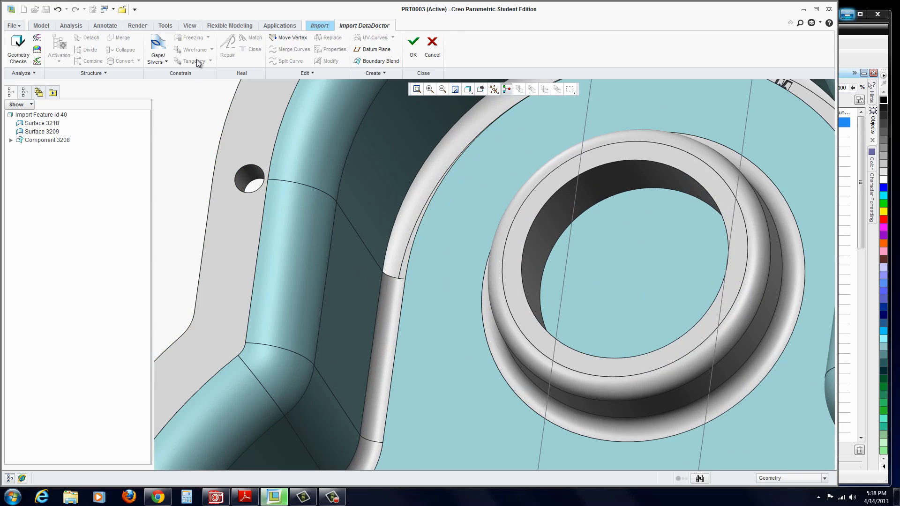
left_click(379, 61)
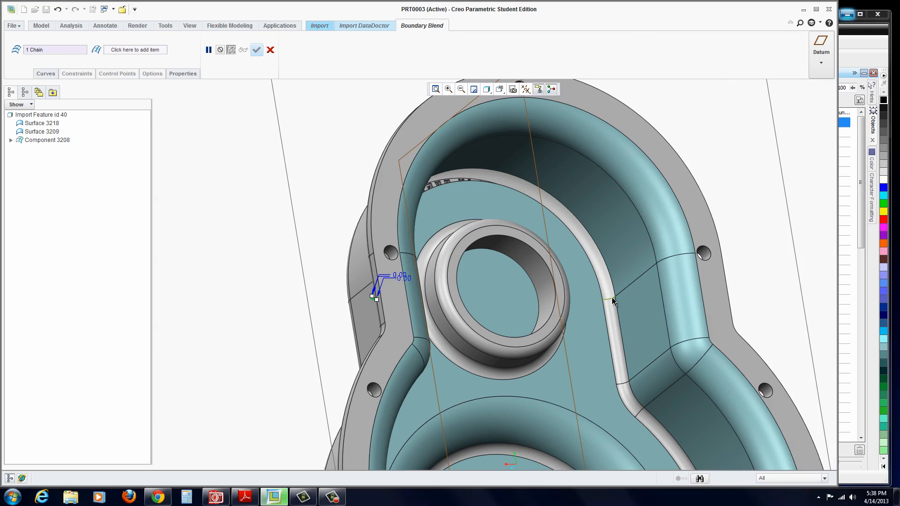
left_click(611, 299)
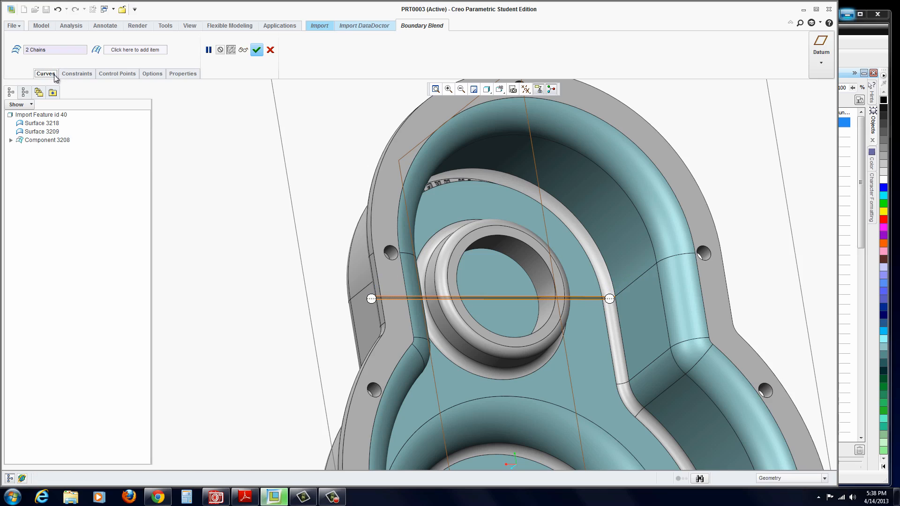
left_click(46, 73)
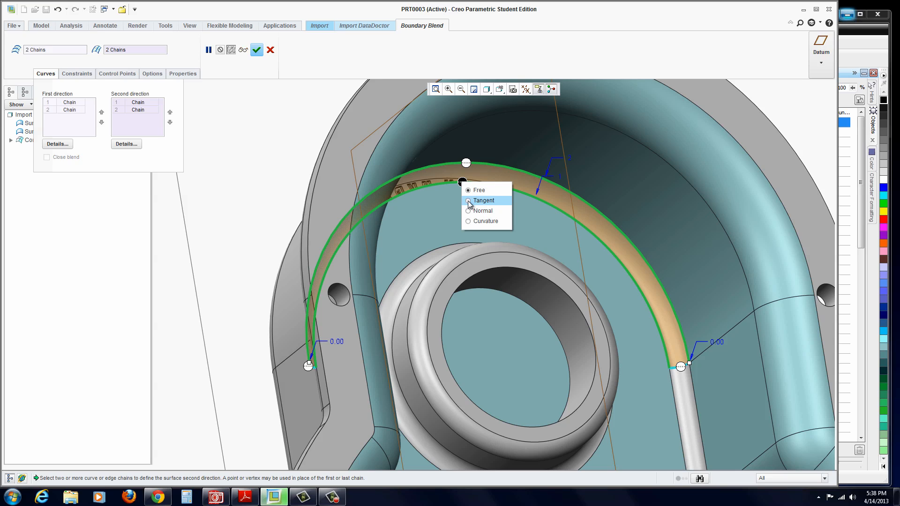
left_click(483, 200)
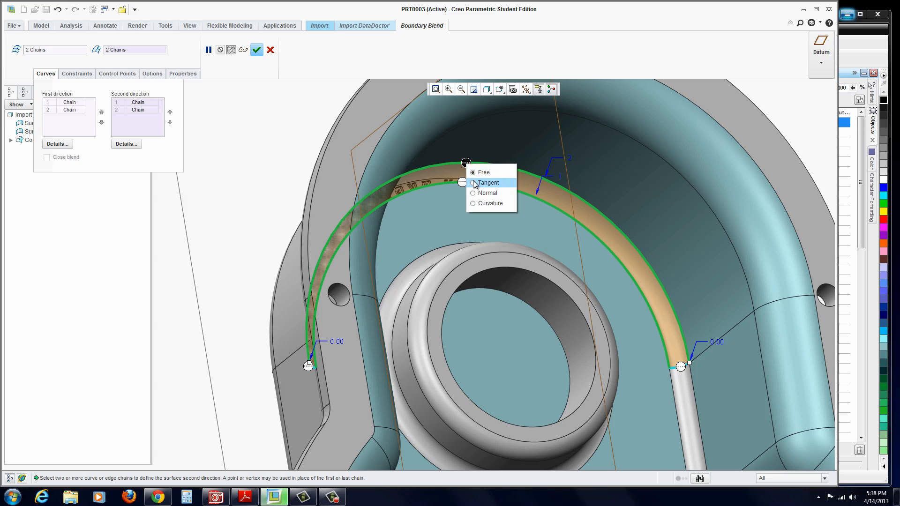
left_click(486, 182)
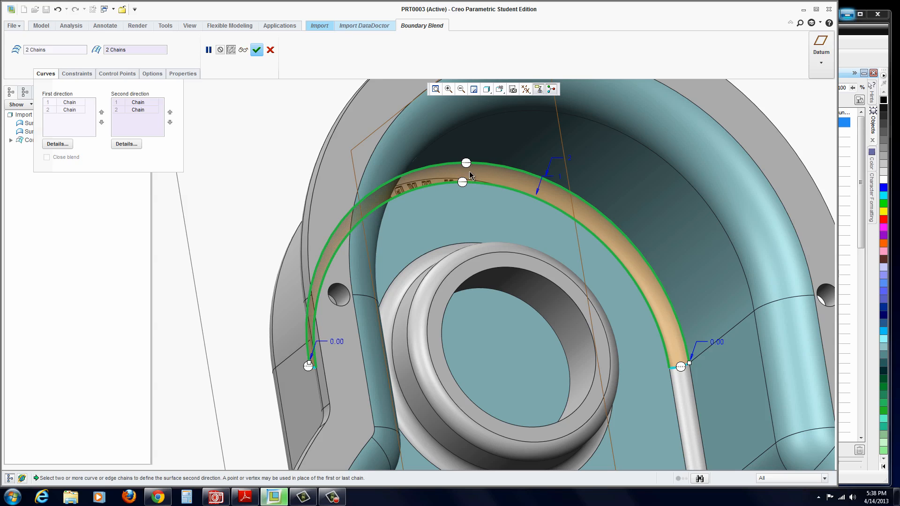
mouse_move(497, 176)
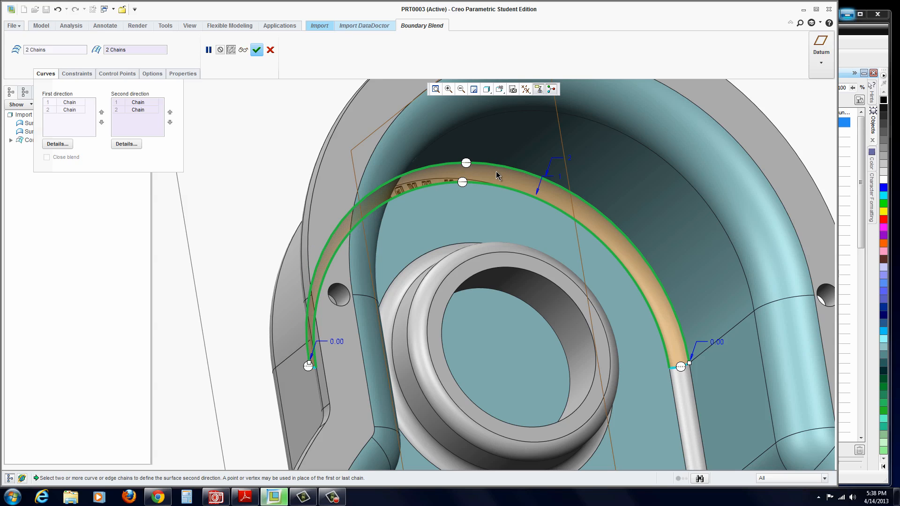
mouse_move(479, 290)
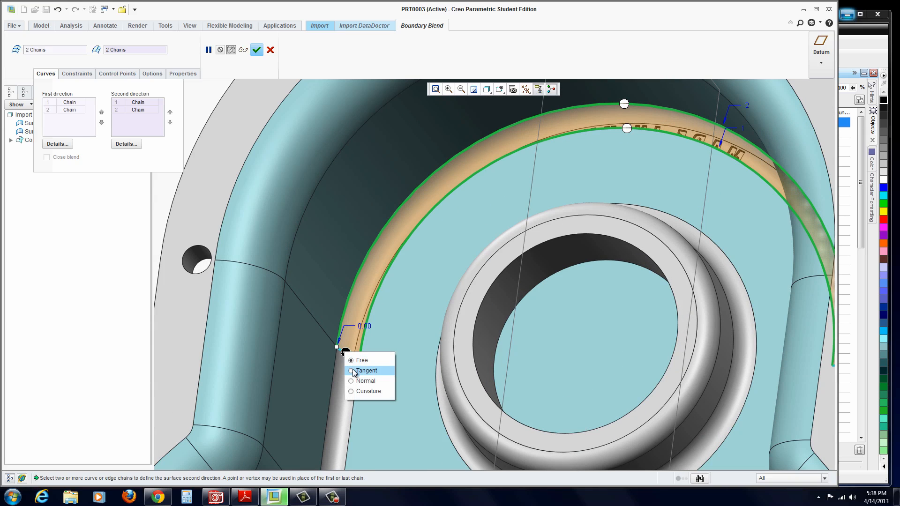
left_click(366, 370)
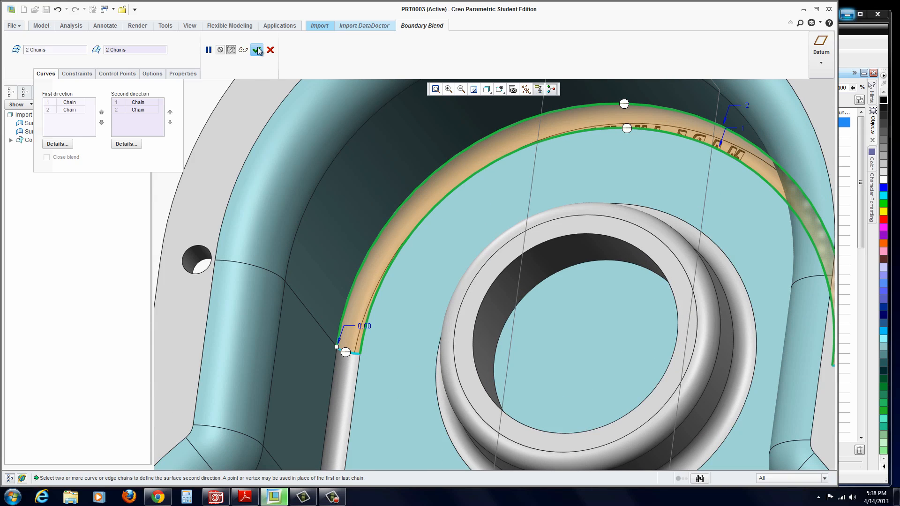
left_click(256, 49)
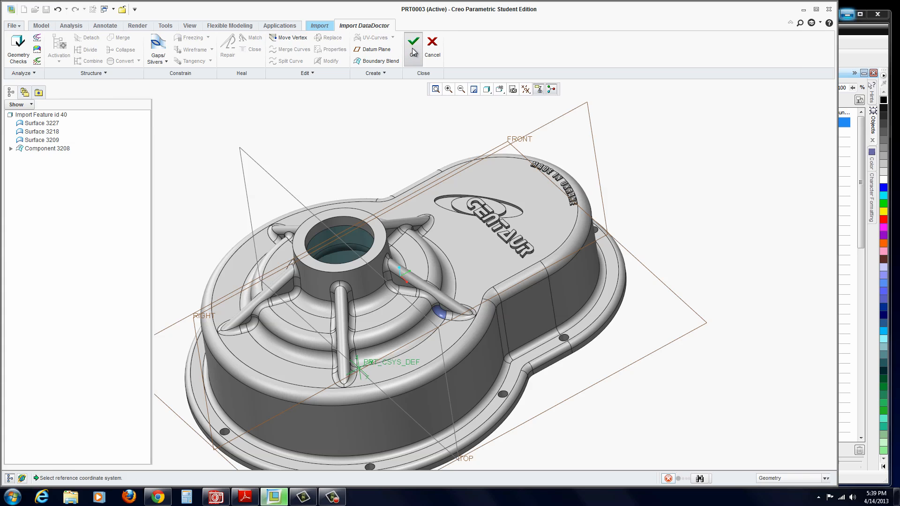
Run Repair from DataDoctor's Heal group and accept with OK.
left_click(413, 41)
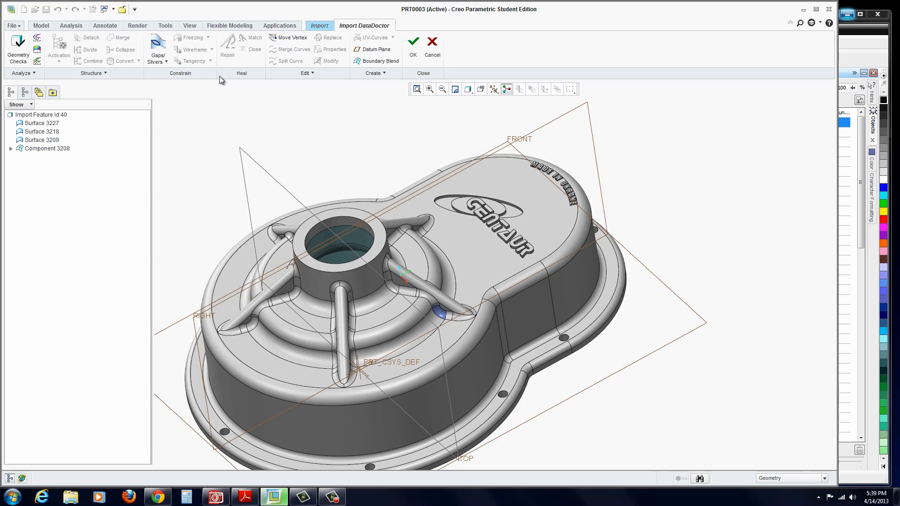
mouse_move(227, 56)
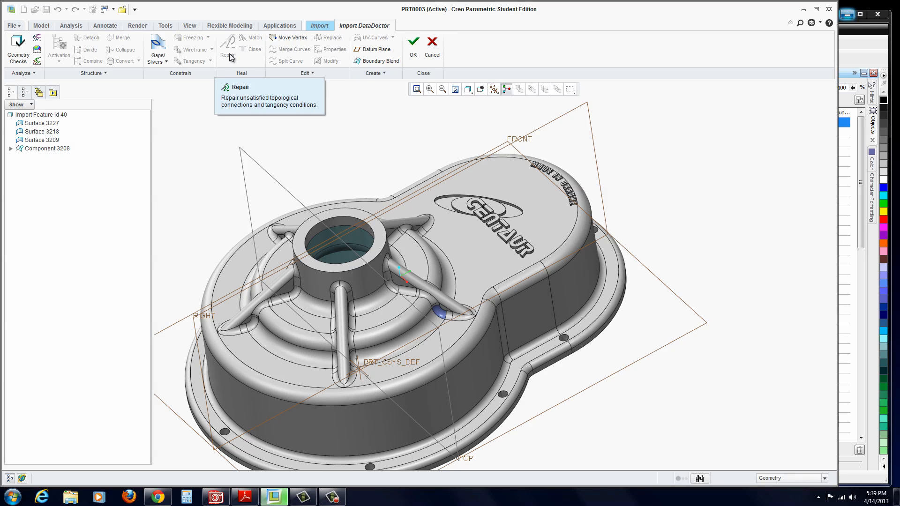
mouse_move(103, 96)
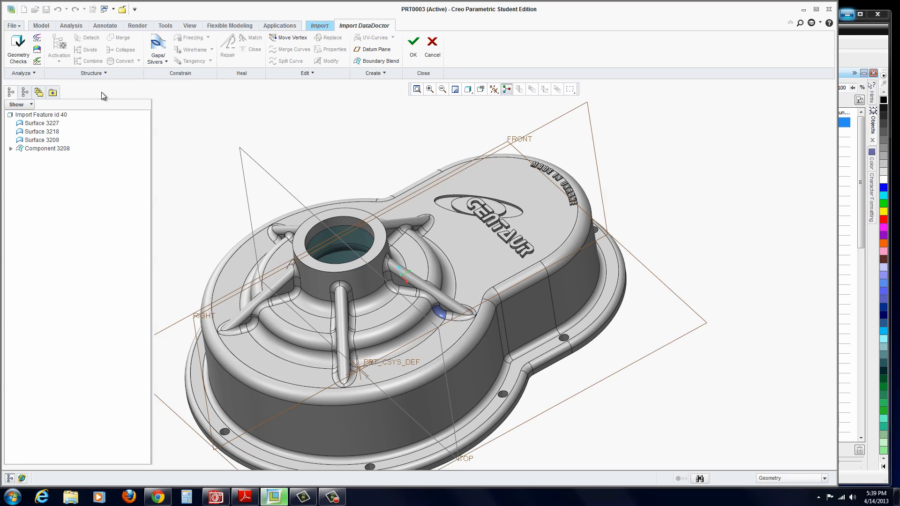
mouse_move(42, 140)
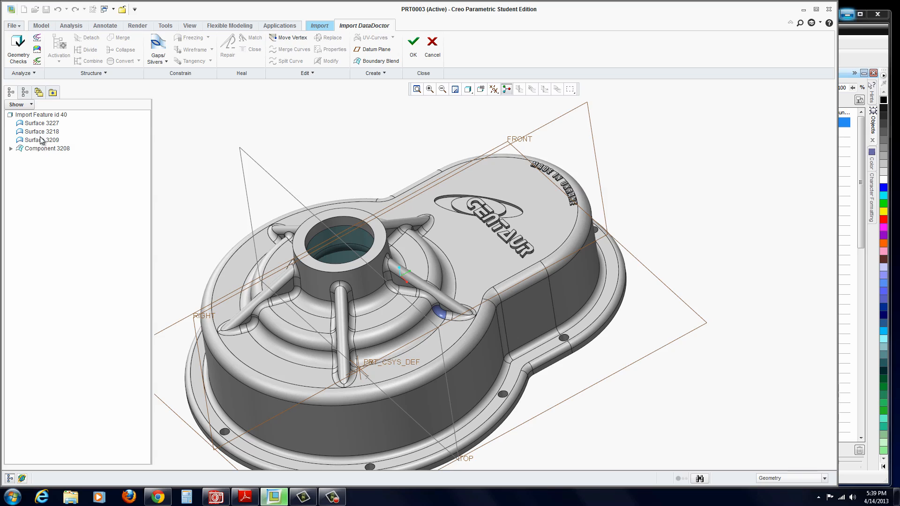
mouse_move(40, 145)
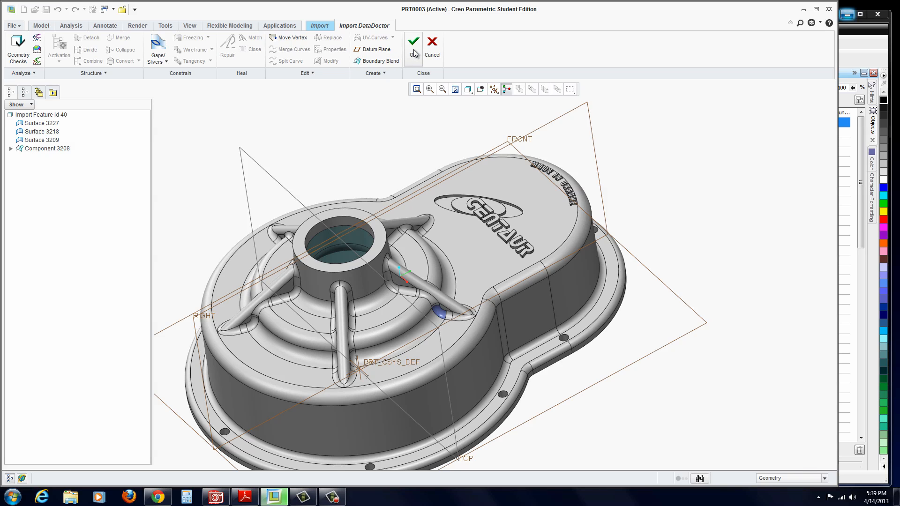
left_click(413, 45)
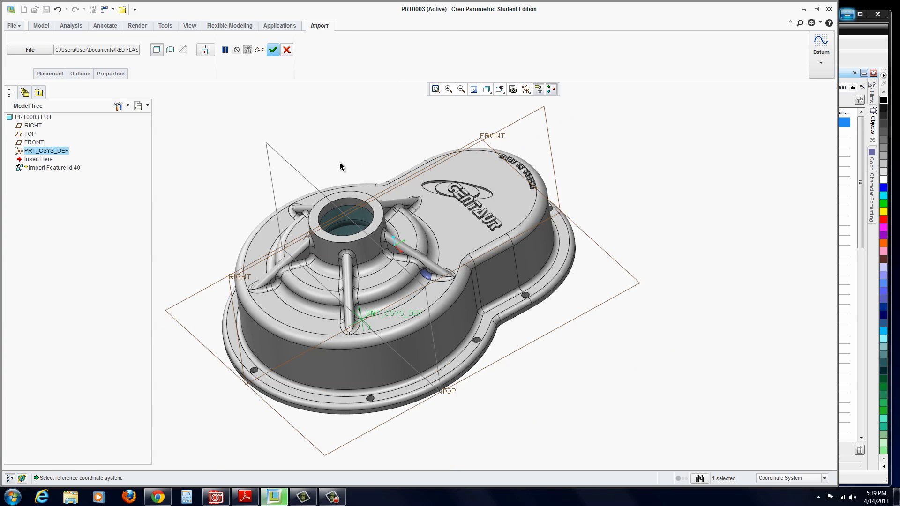
Finish redefining the import feature and recalculate the repaired cover's mass properties.
left_click(273, 50)
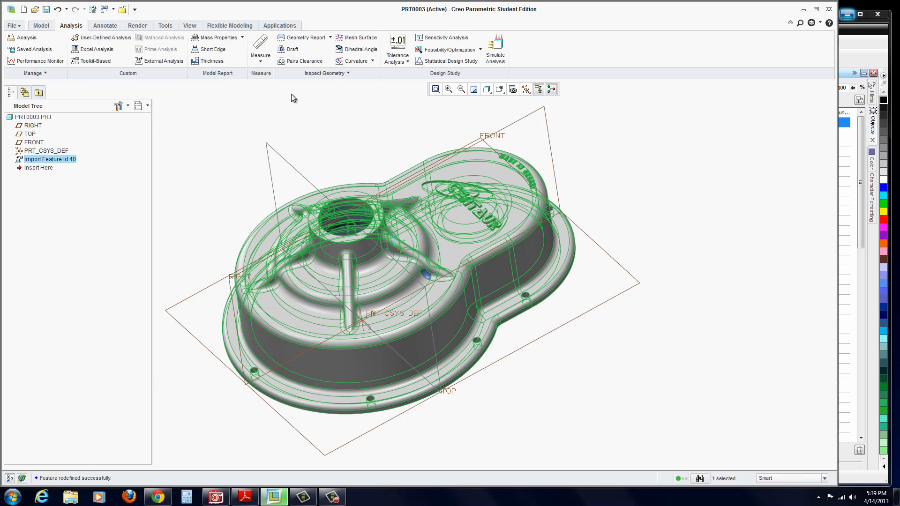
left_click(219, 37)
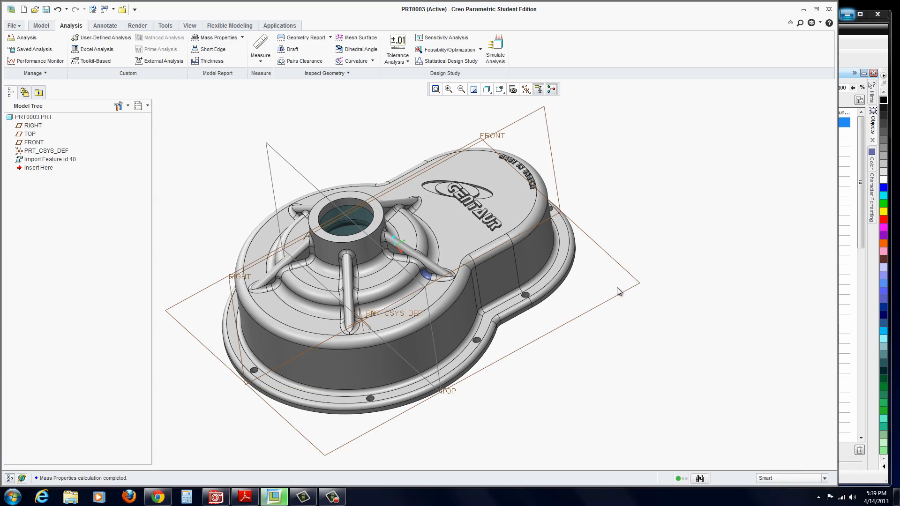
left_click(13, 25)
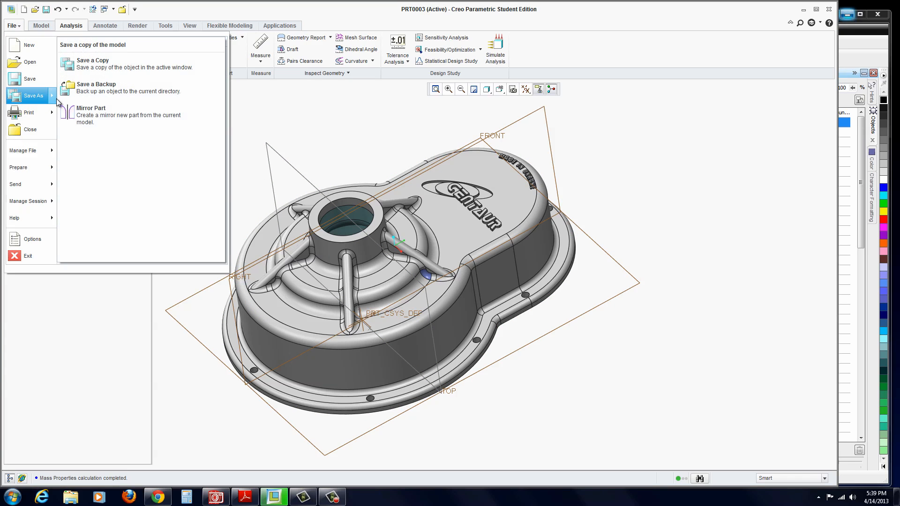
Save a copy of the part to the Desktop named E22E.
left_click(92, 63)
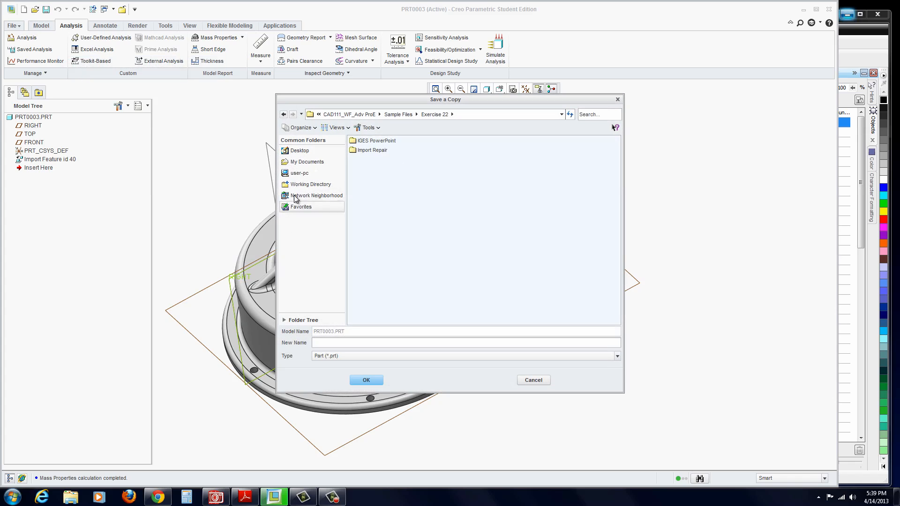
left_click(299, 151)
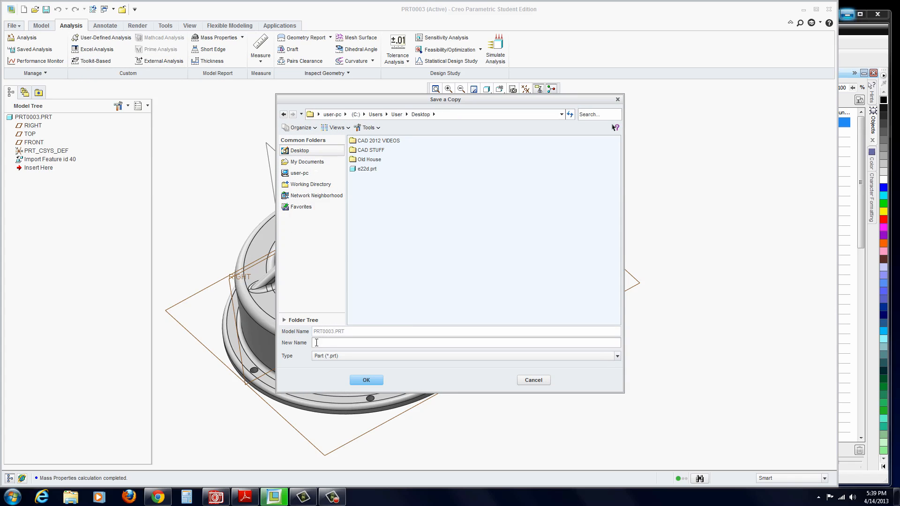
type("E22e")
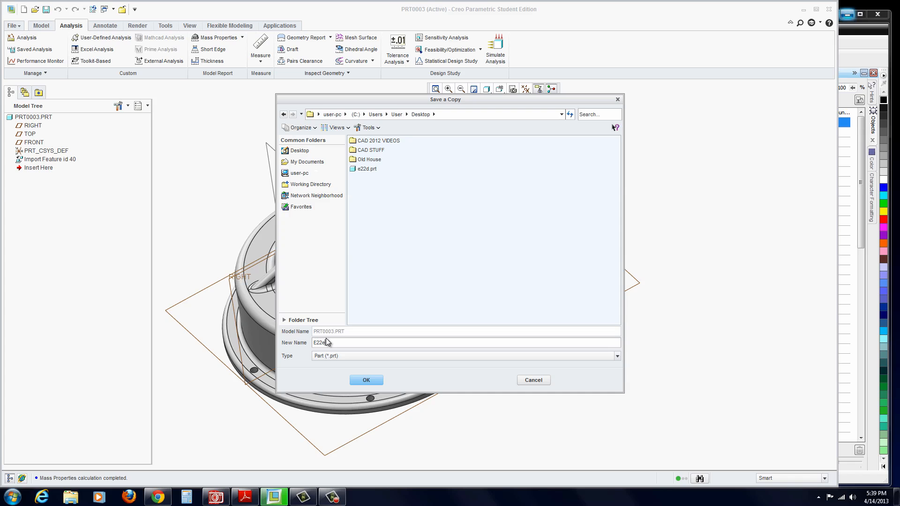
left_click(365, 380)
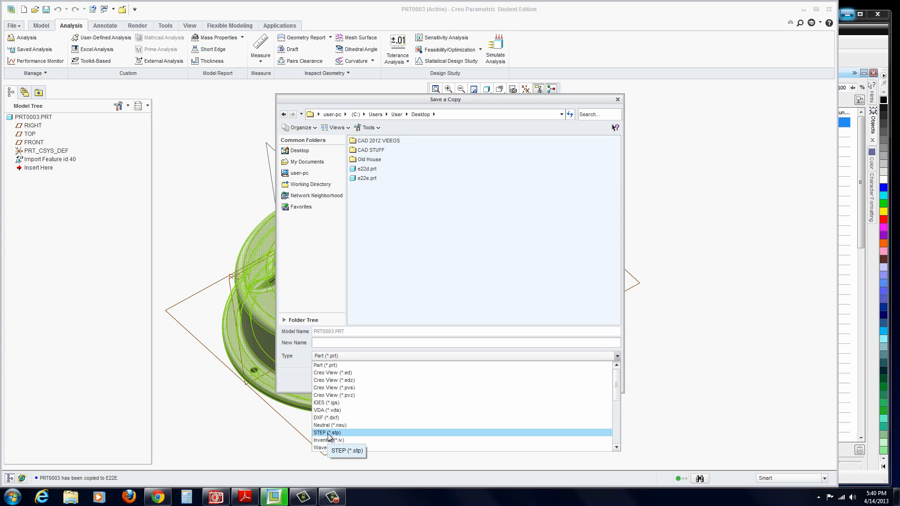
Start saving an IGES copy of the part named E22e.
left_click(328, 402)
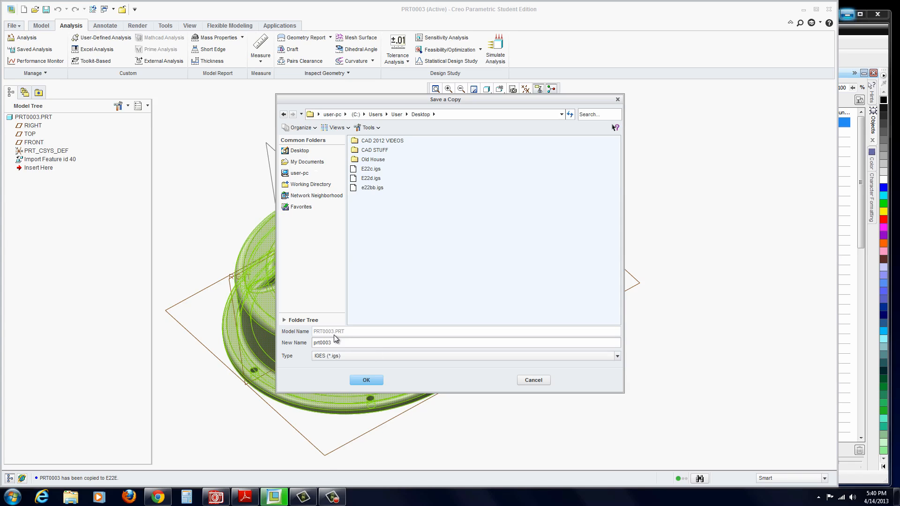
mouse_move(375, 212)
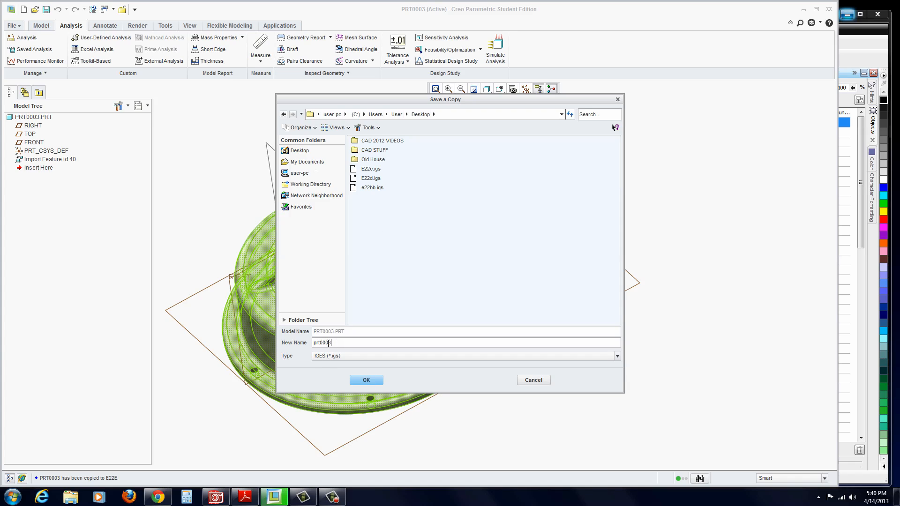
type("E22e")
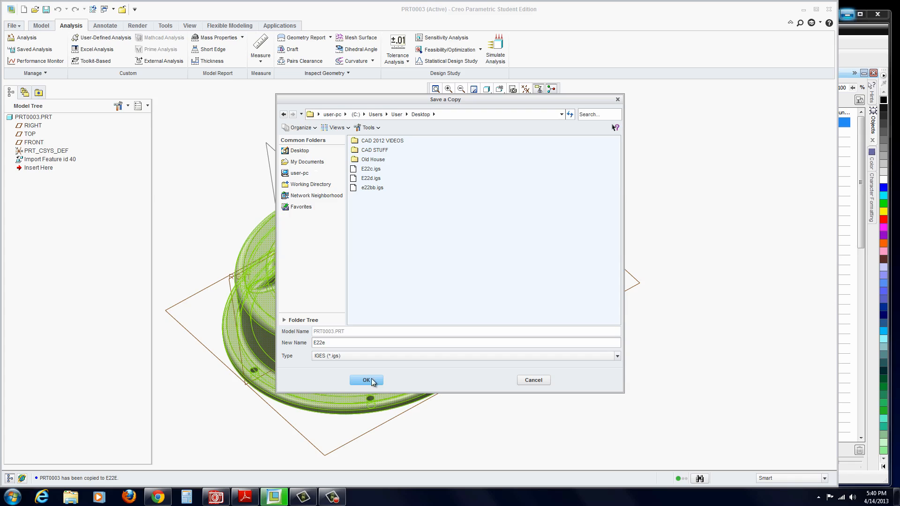
left_click(366, 380)
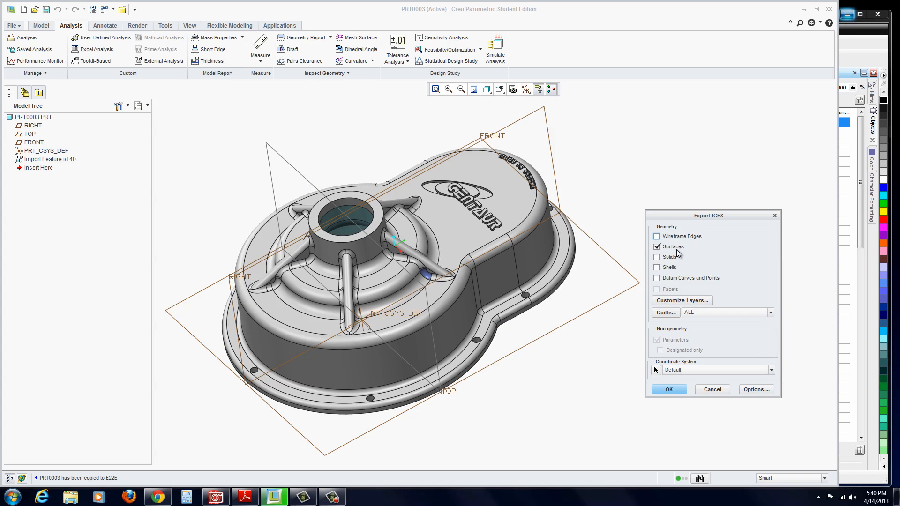
mouse_move(698, 301)
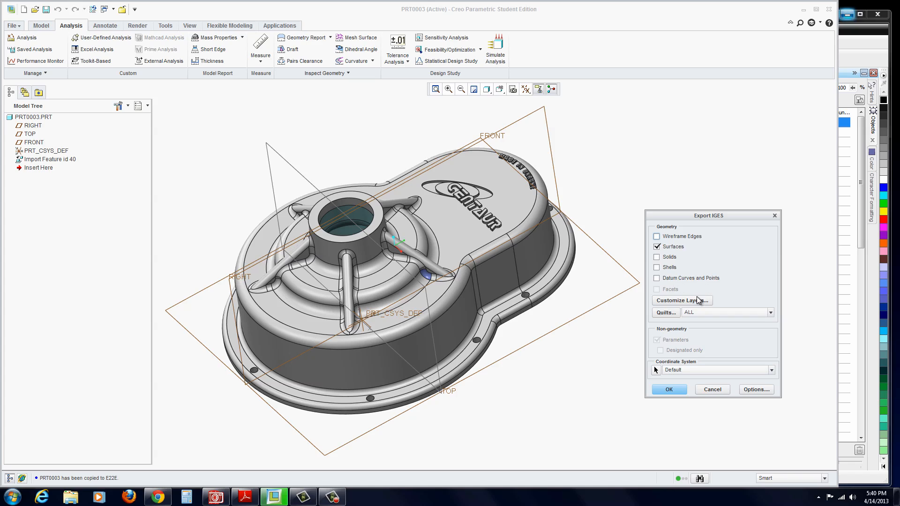
mouse_move(677, 254)
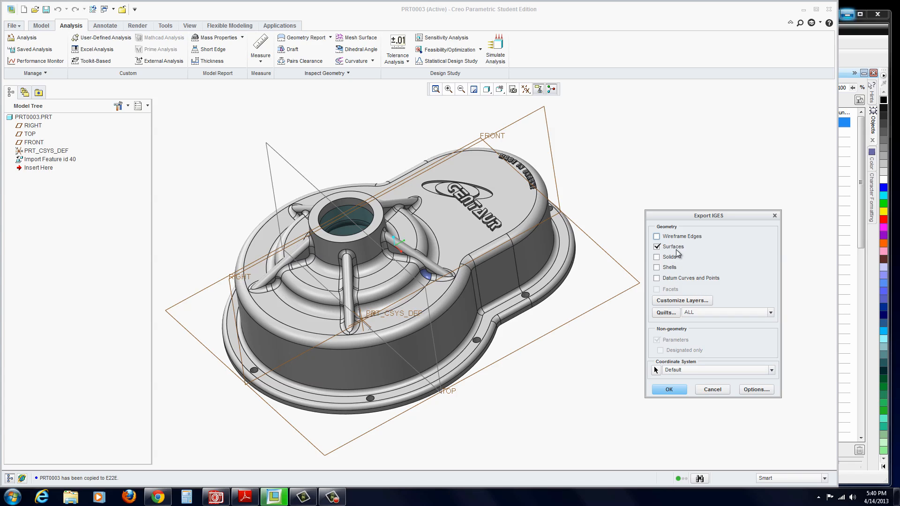
mouse_move(672, 246)
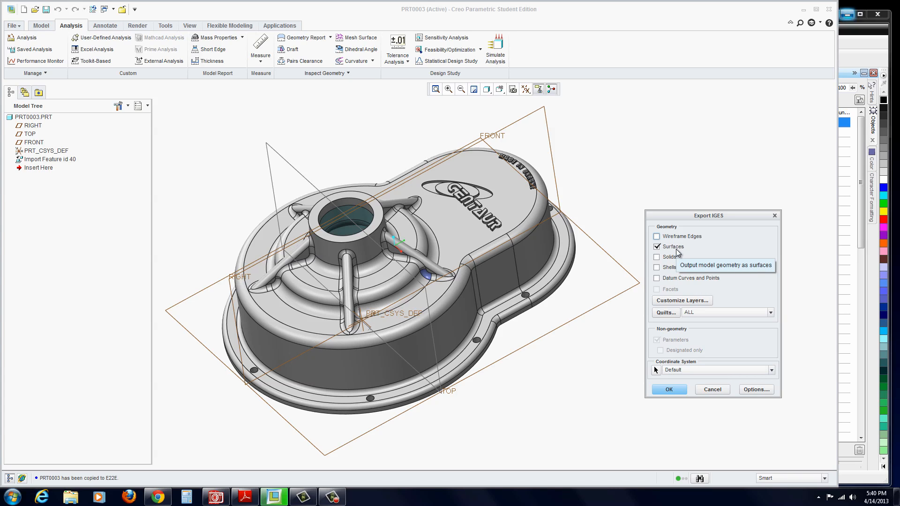
mouse_move(668, 263)
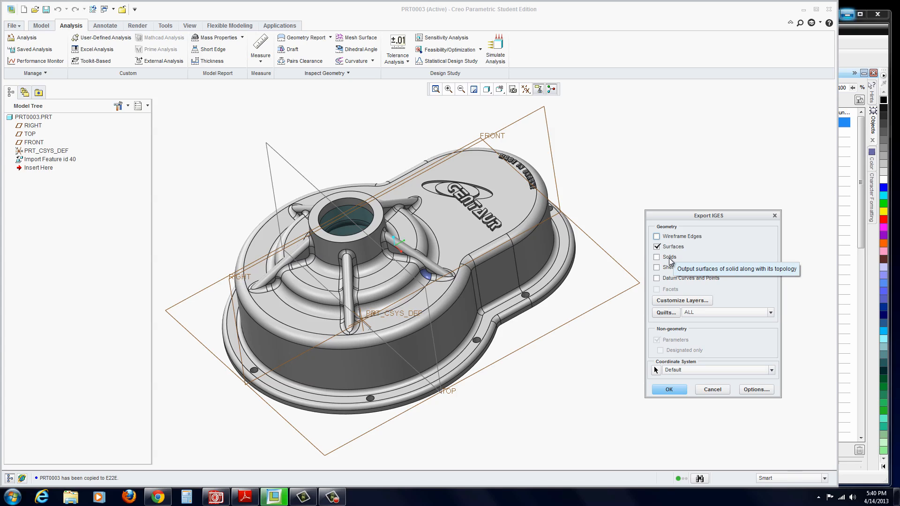
mouse_move(671, 300)
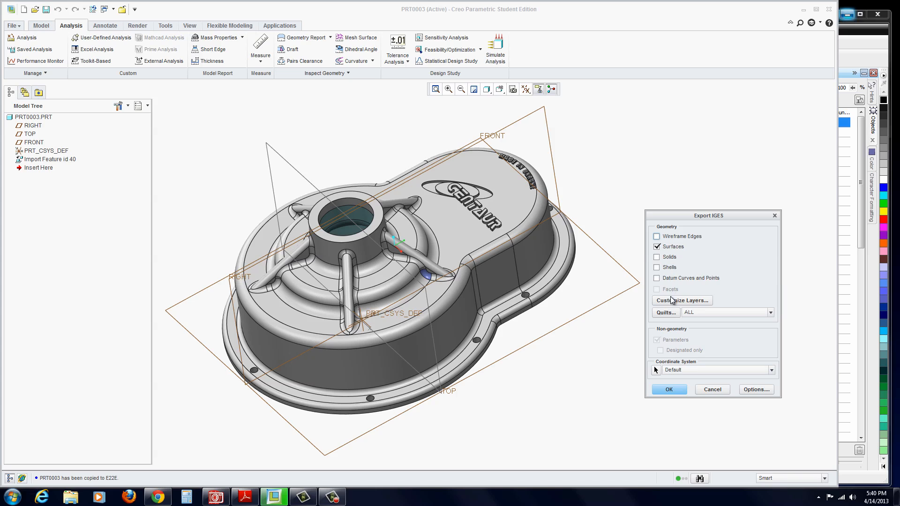
Export the repaired cover's surfaces to the IGES file E22e.igs.
left_click(667, 389)
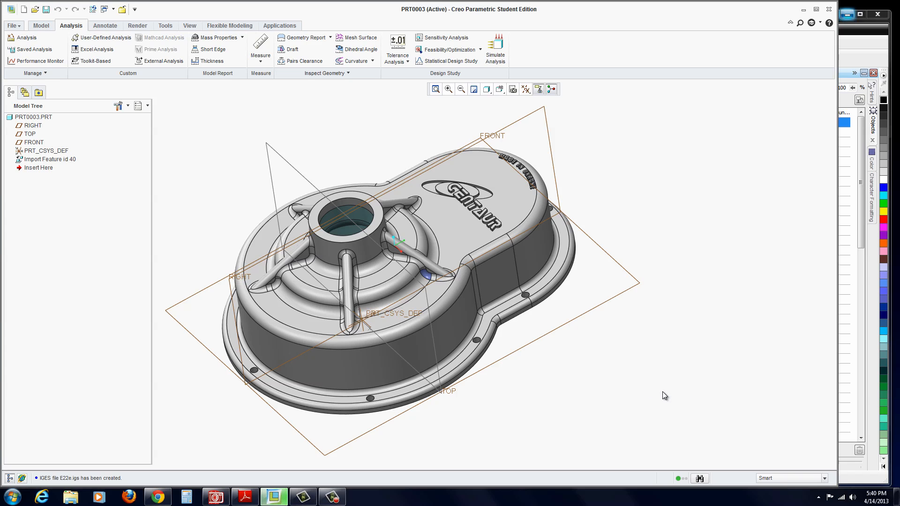
mouse_move(206, 93)
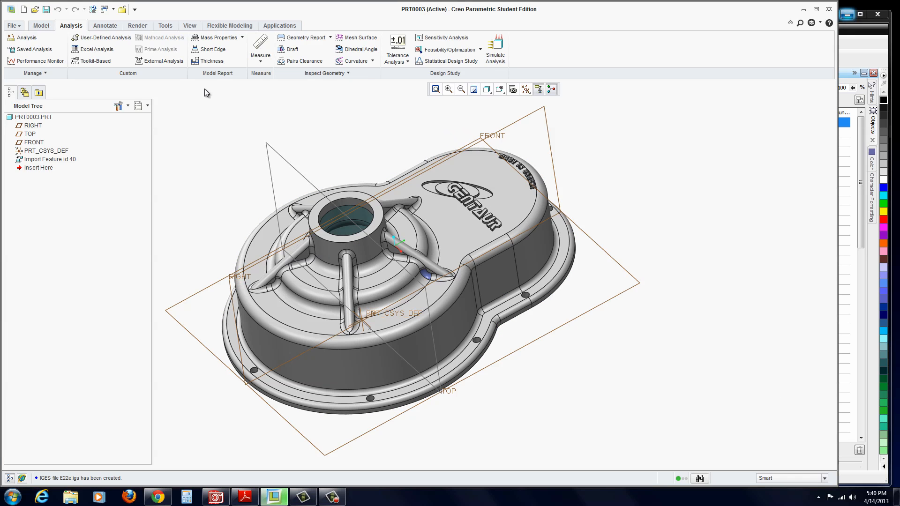
mouse_move(32, 33)
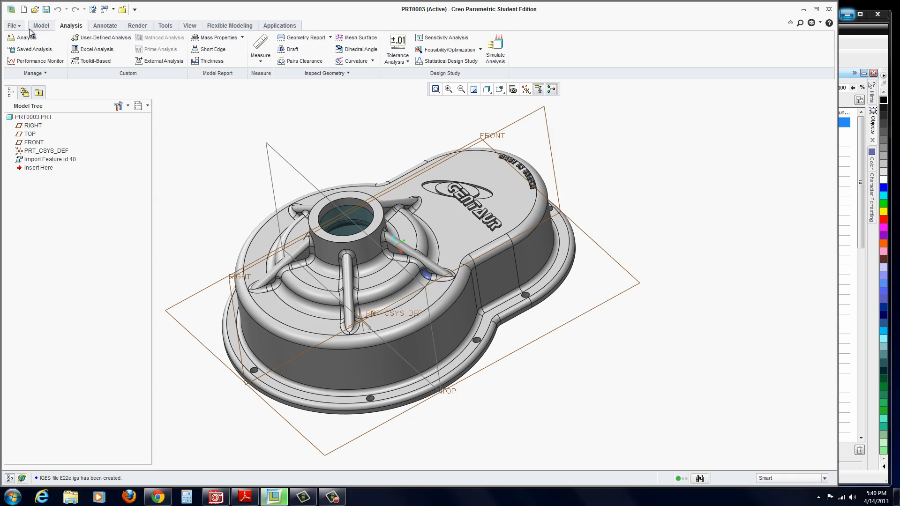
mouse_move(32, 67)
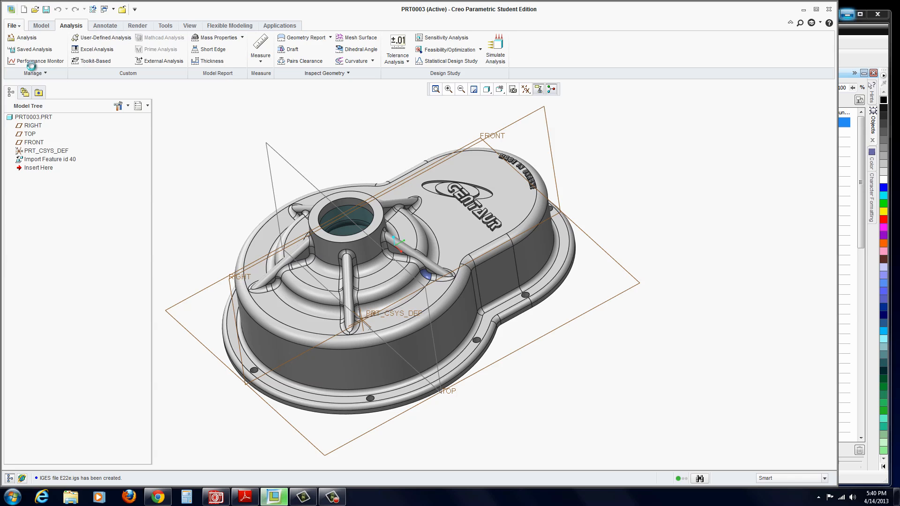
Open E22e.igs from disk and import it as a new part.
left_click(35, 9)
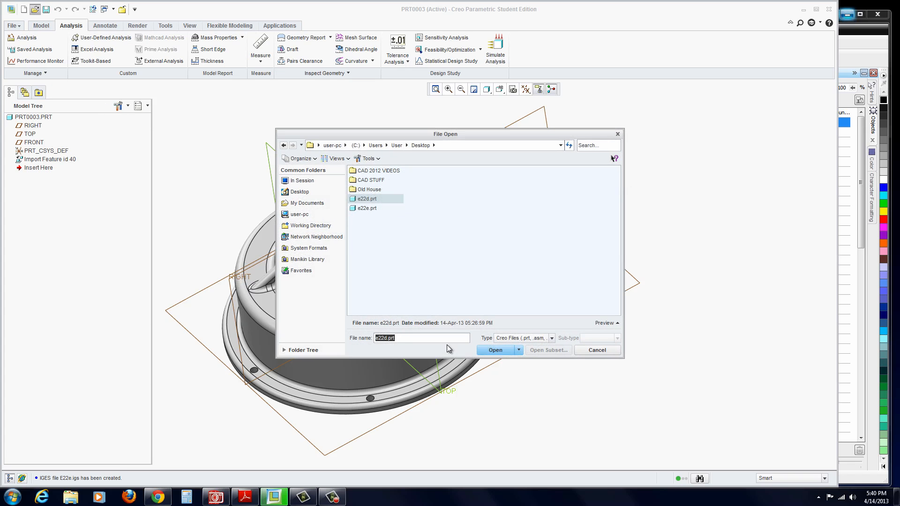
left_click(550, 337)
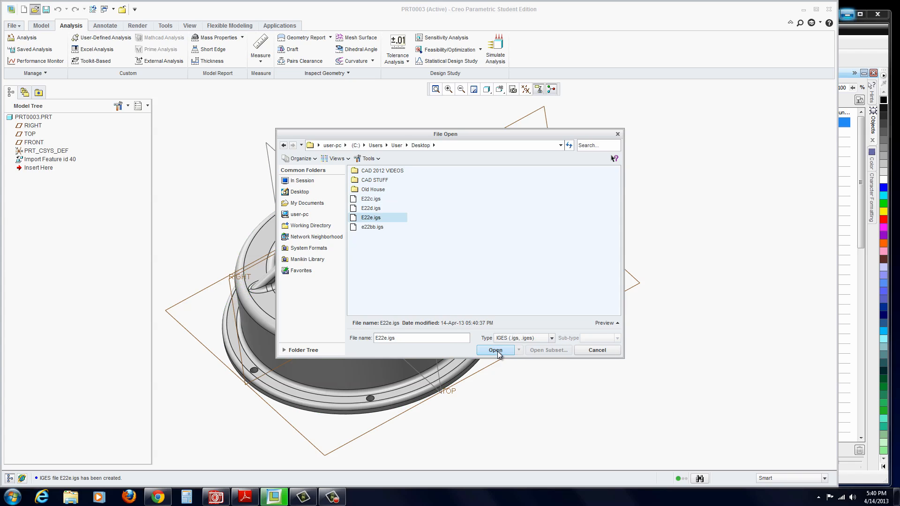
left_click(494, 350)
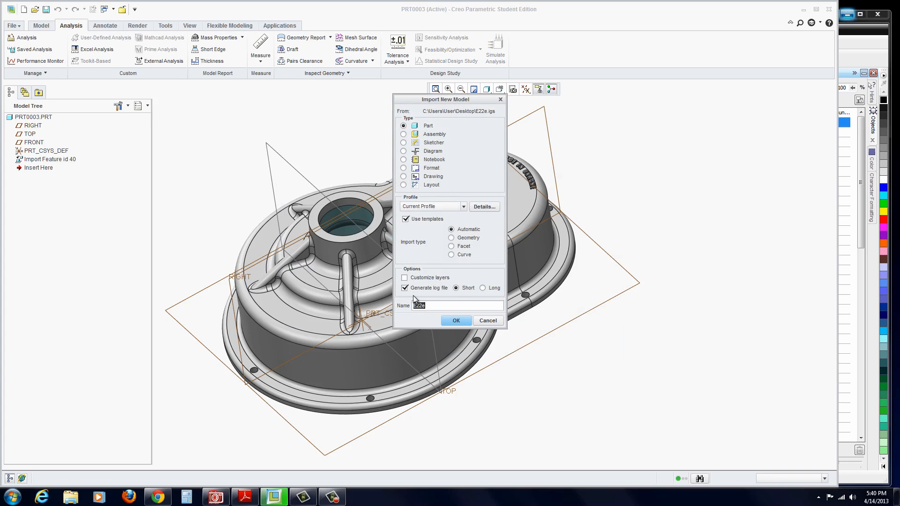
left_click(455, 320)
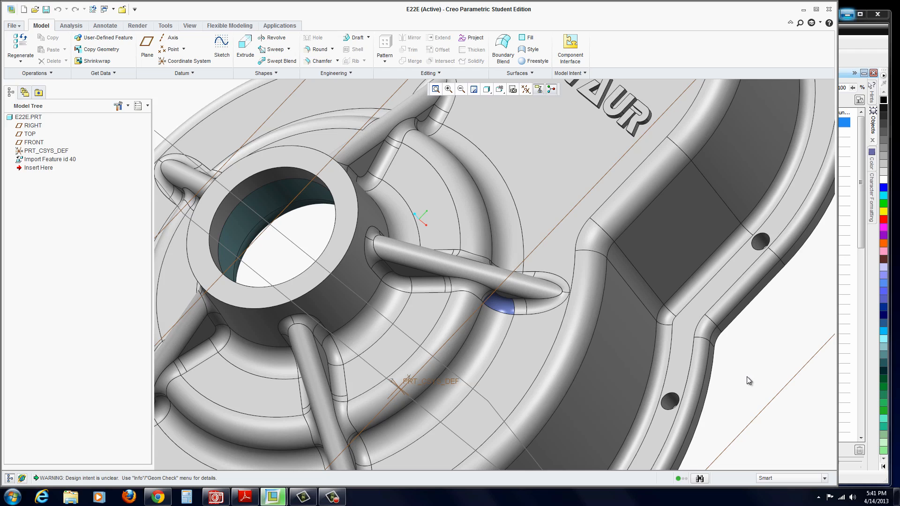
Run the mass properties analysis, then redefine the import feature and accept it unchanged.
right_click(50, 158)
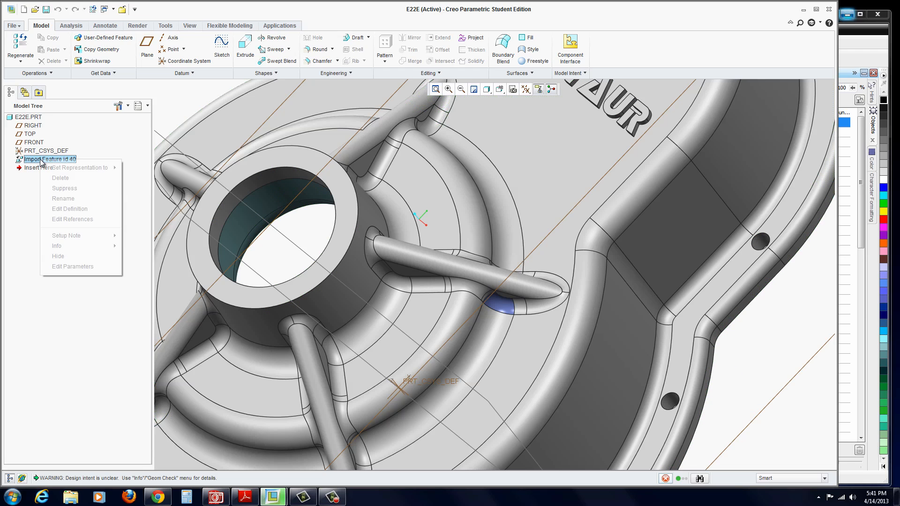
mouse_move(69, 208)
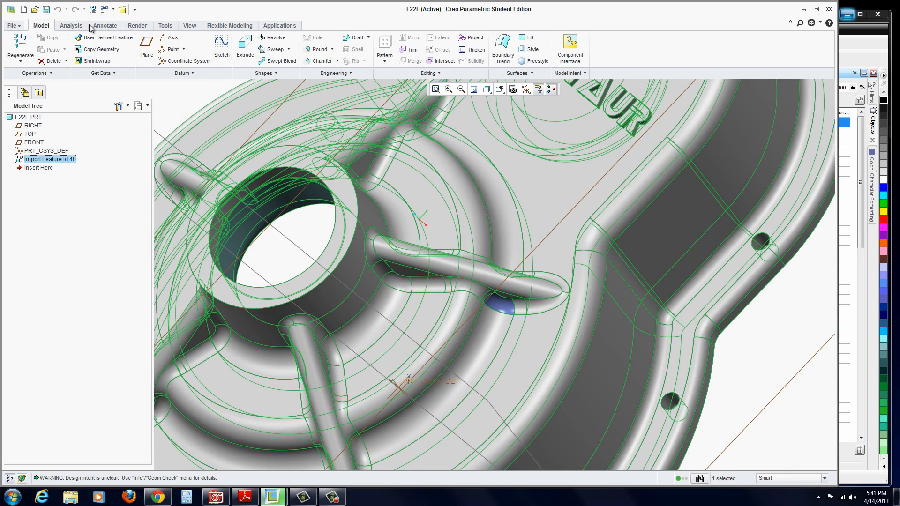
left_click(70, 25)
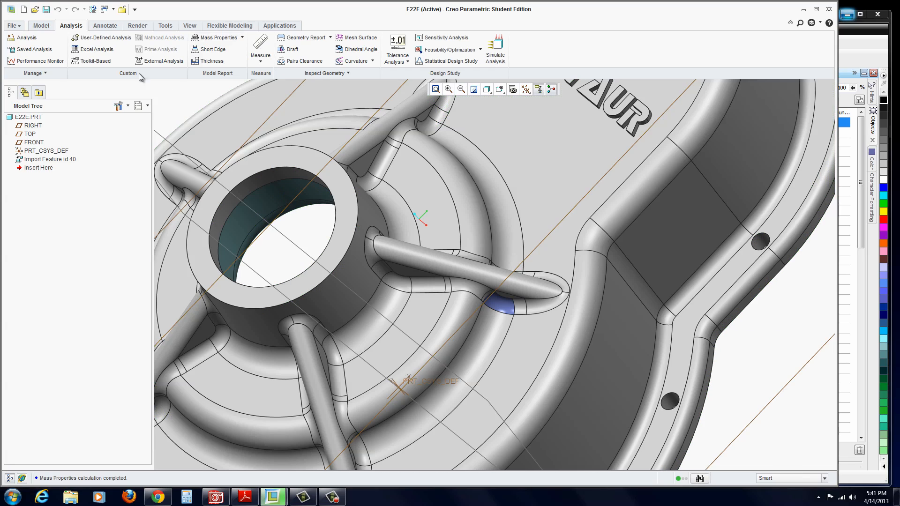
mouse_move(33, 158)
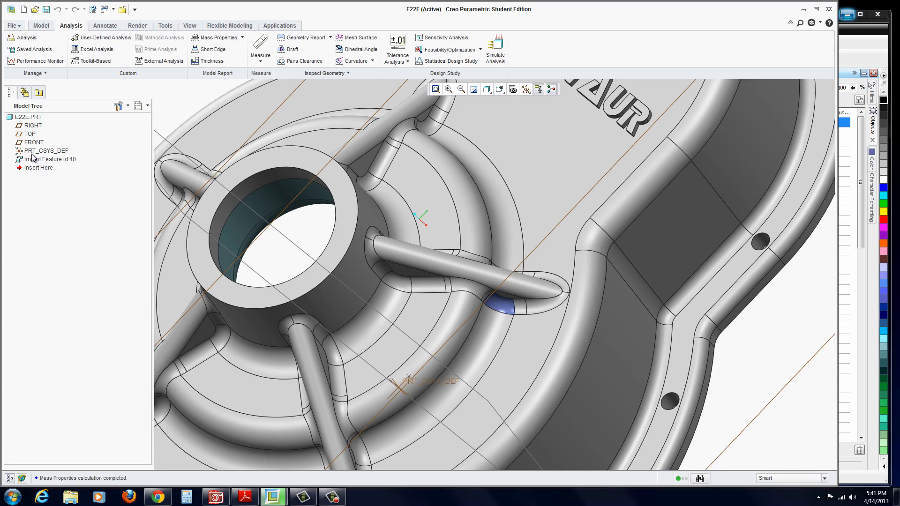
right_click(51, 159)
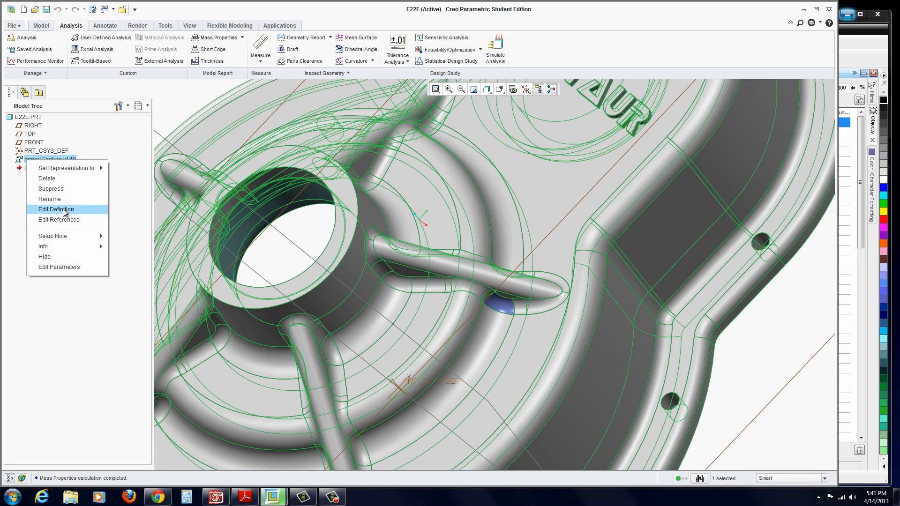
left_click(55, 209)
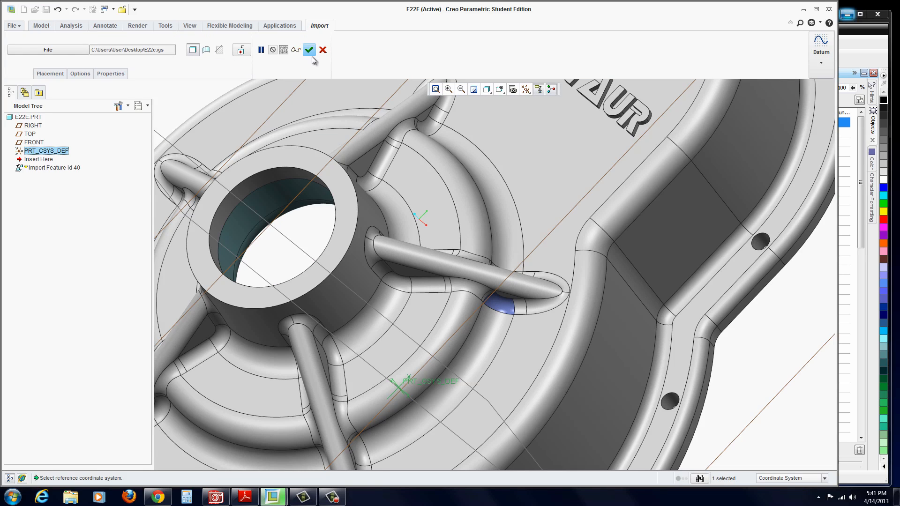
left_click(309, 50)
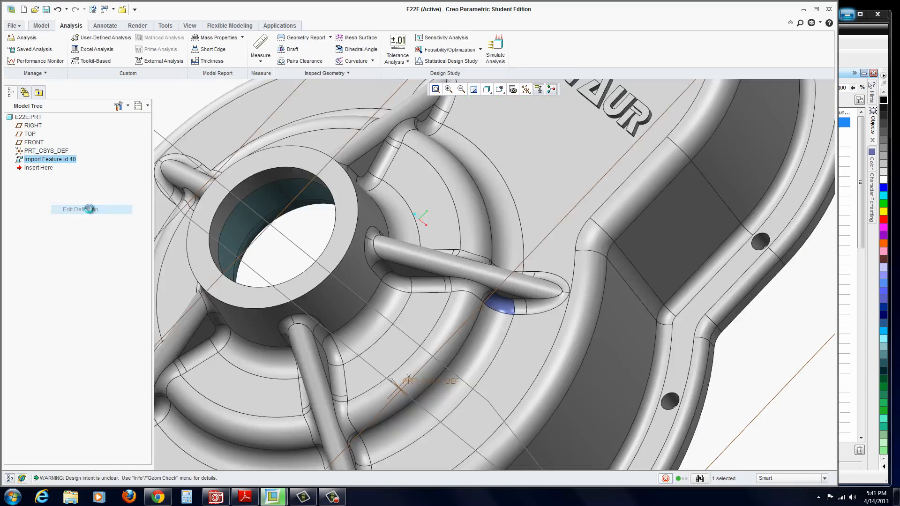
Reopen the import feature's definition and open its geometry in DataDoctor.
left_click(80, 209)
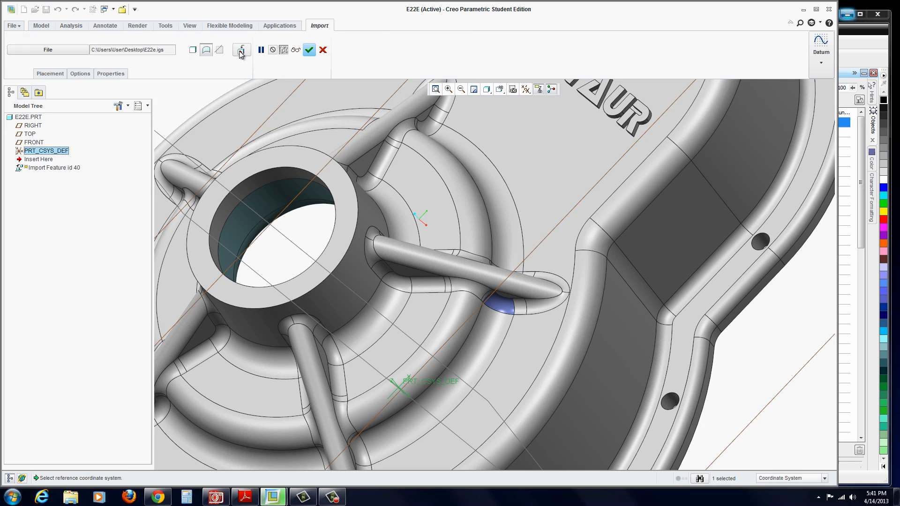
left_click(241, 50)
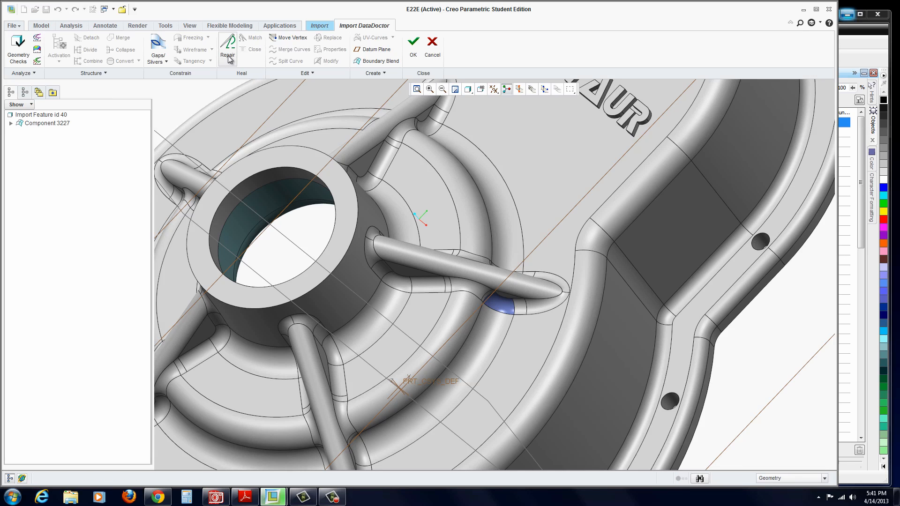
mouse_move(227, 49)
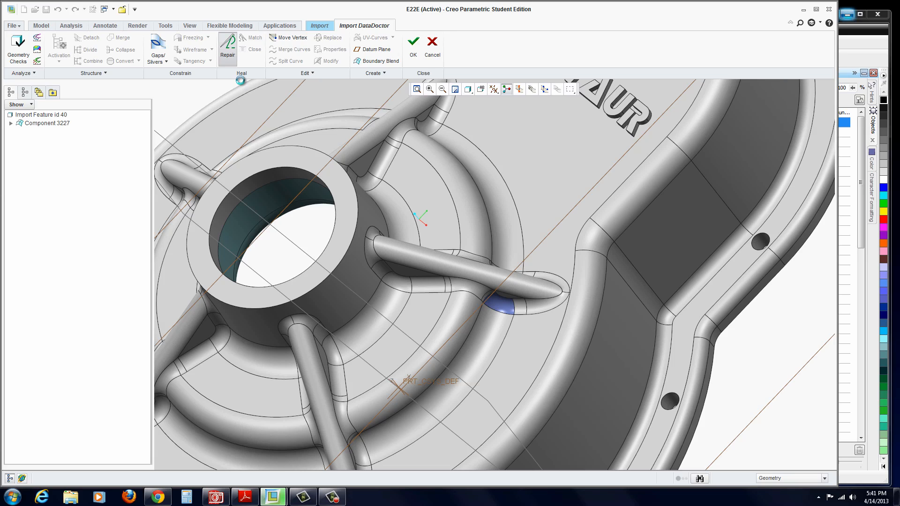
mouse_move(234, 85)
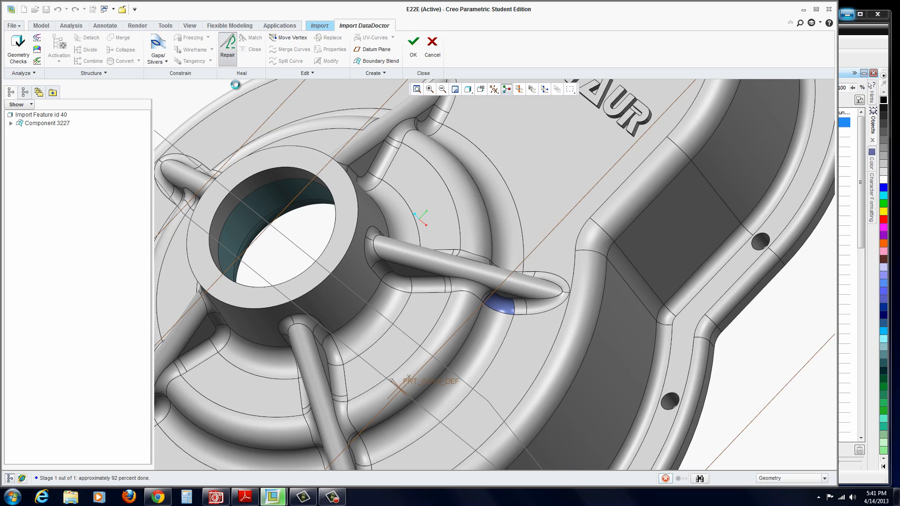
Repair the imported geometry with Repair Tangency enabled and apply it.
left_click(227, 49)
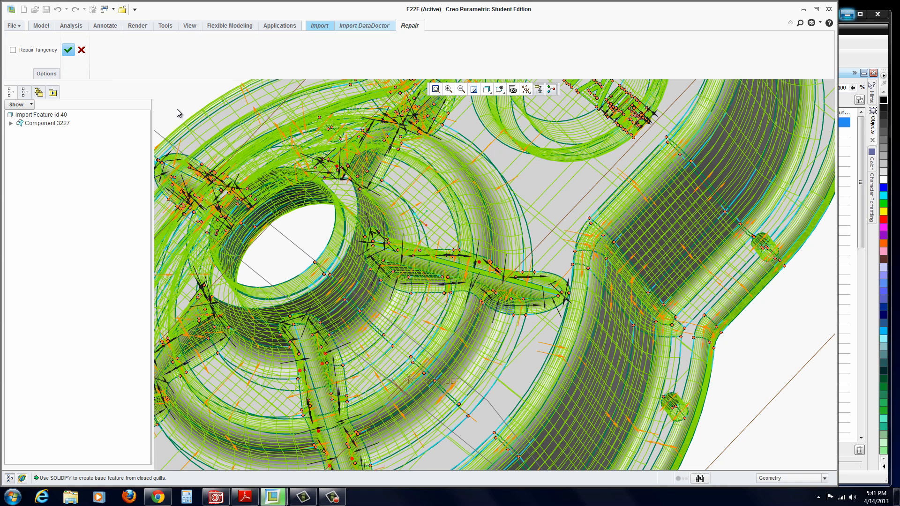
mouse_move(329, 343)
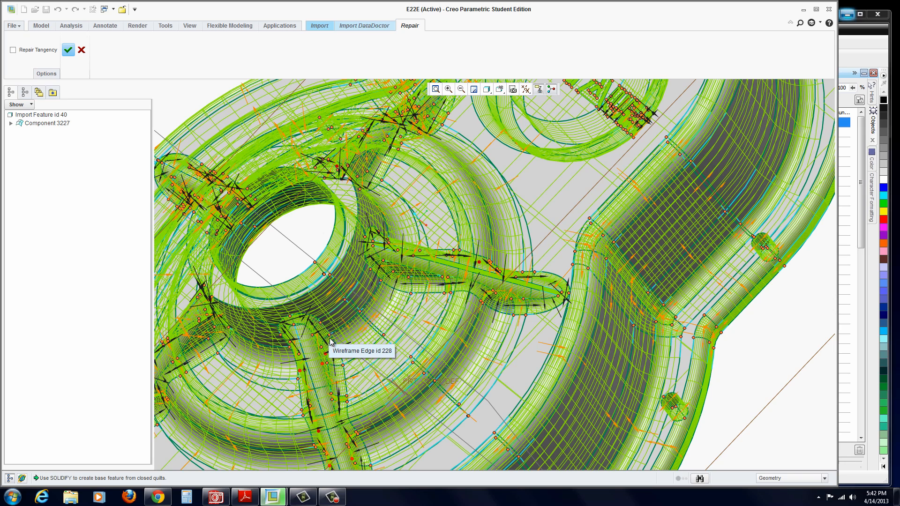
mouse_move(270, 316)
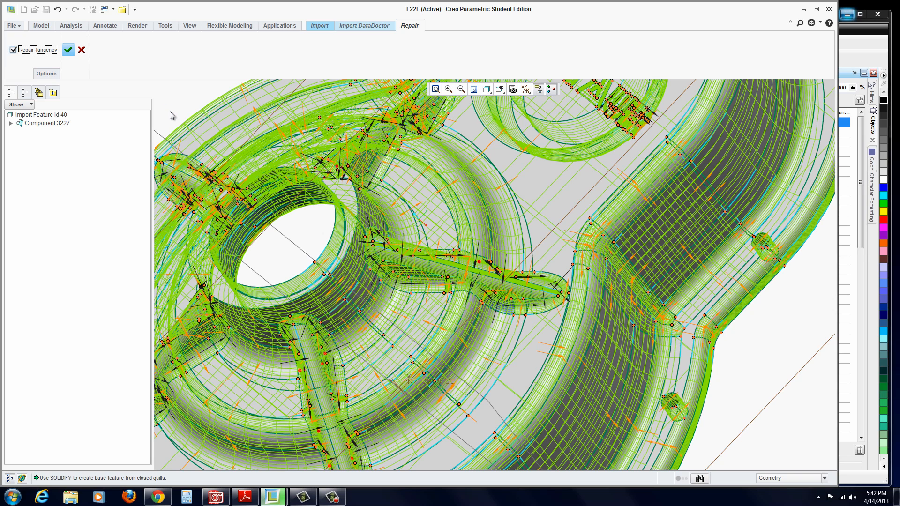
mouse_move(67, 50)
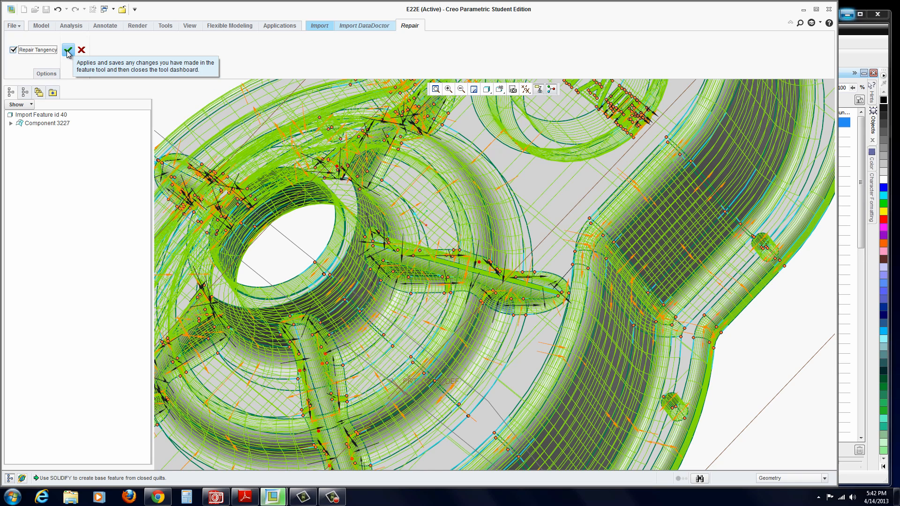
left_click(67, 50)
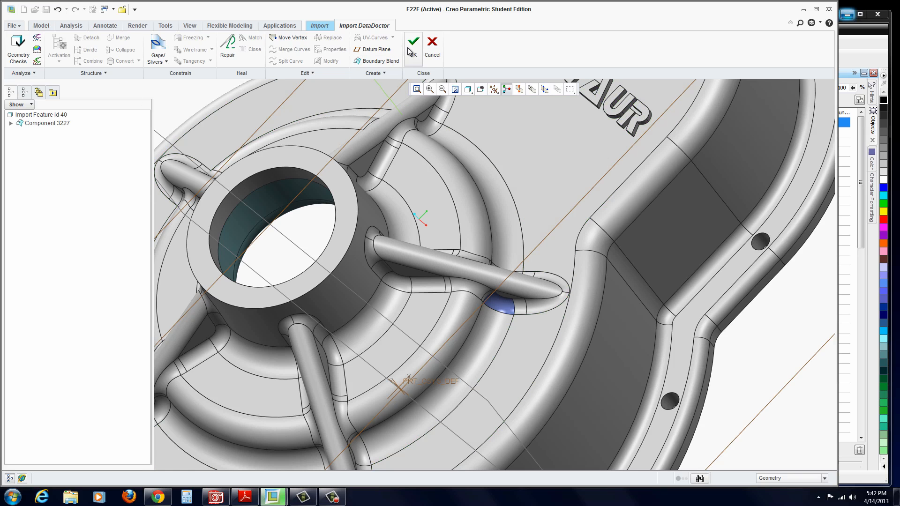
Close DataDoctor keeping the repairs and finish the import feature redefinition.
left_click(412, 41)
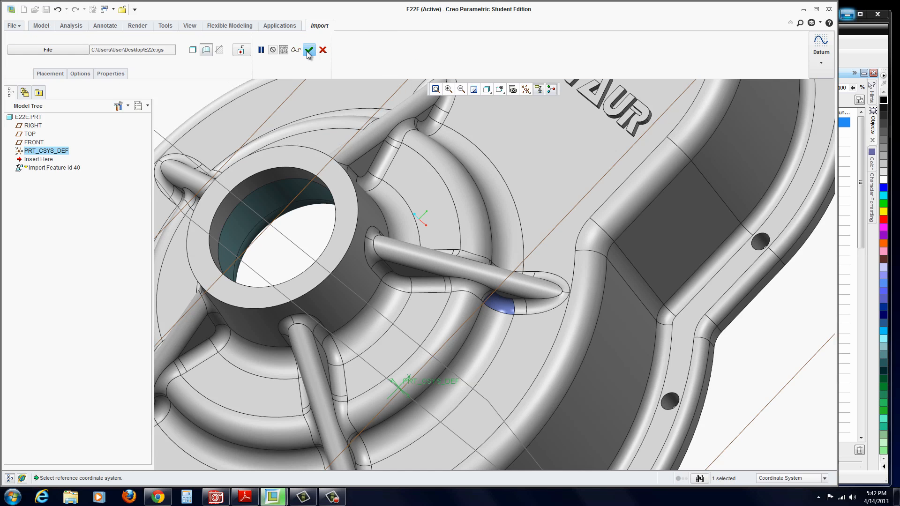
mouse_move(192, 50)
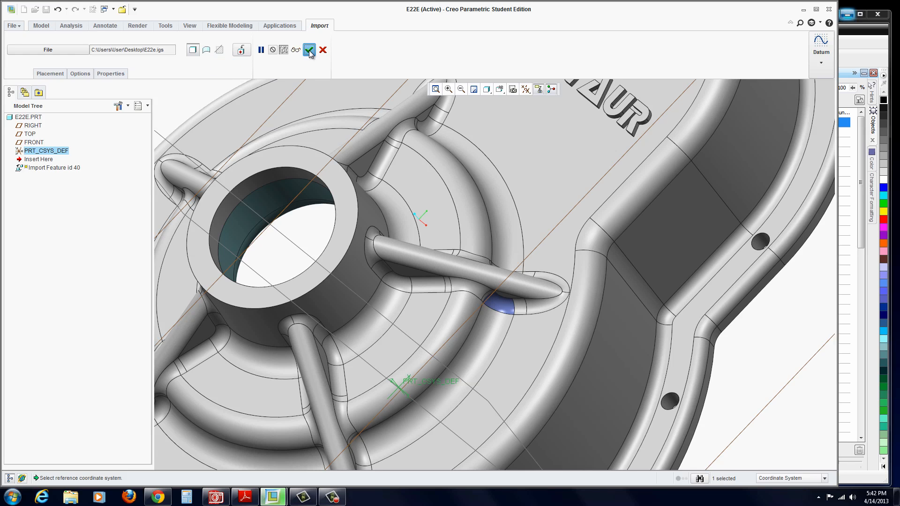
left_click(309, 50)
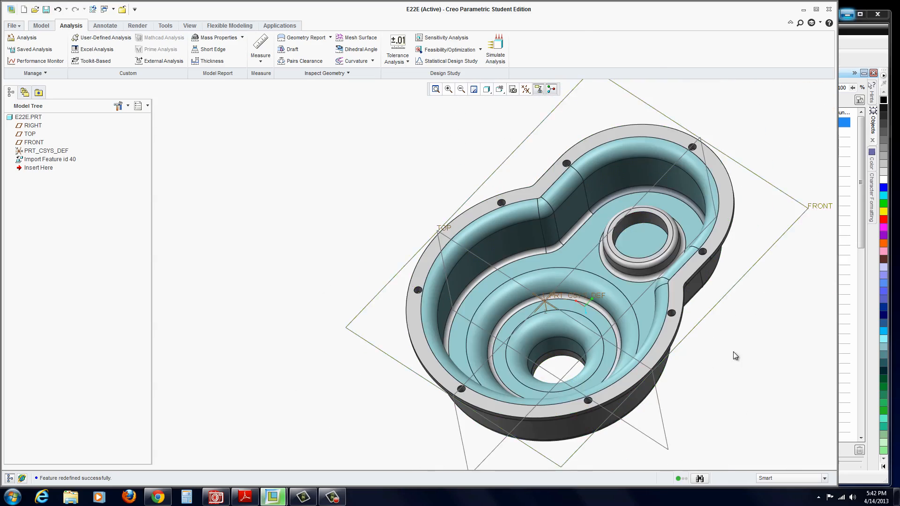
Compute mass properties, showing volume and mass of about 24.27.
left_click(216, 38)
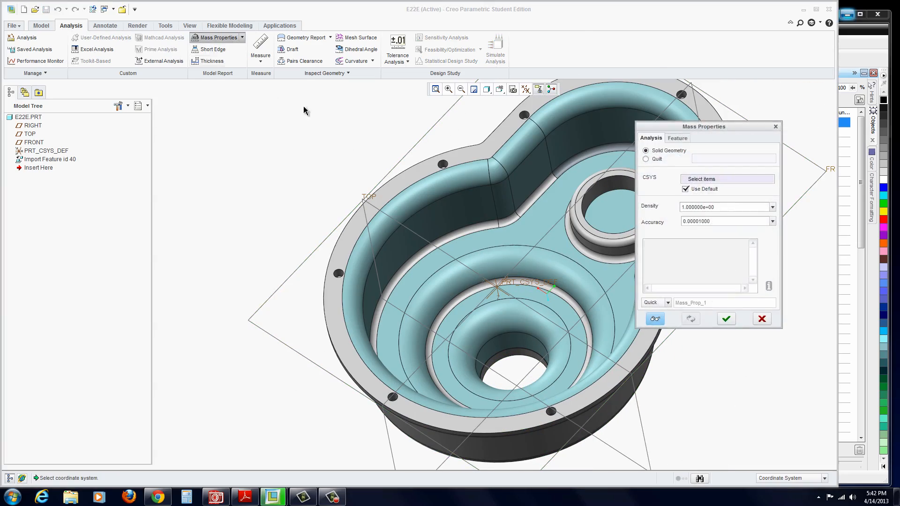
left_click(654, 319)
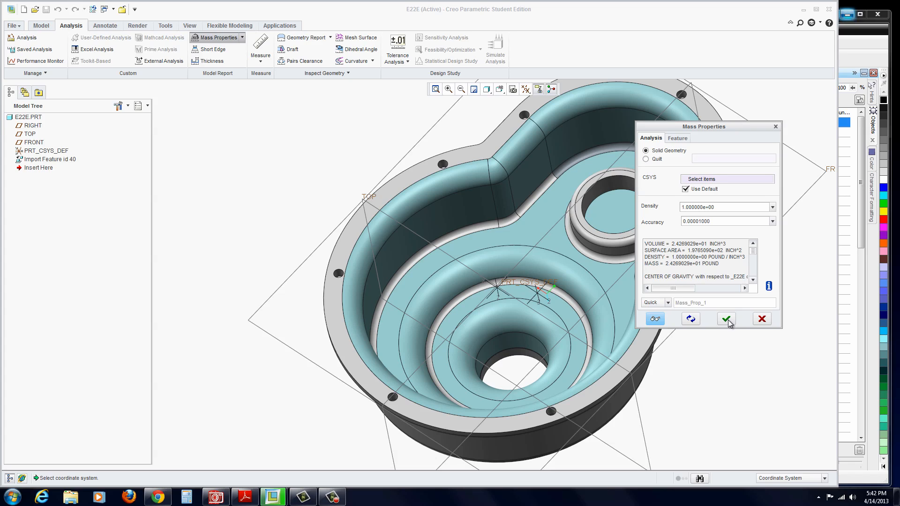
mouse_move(726, 319)
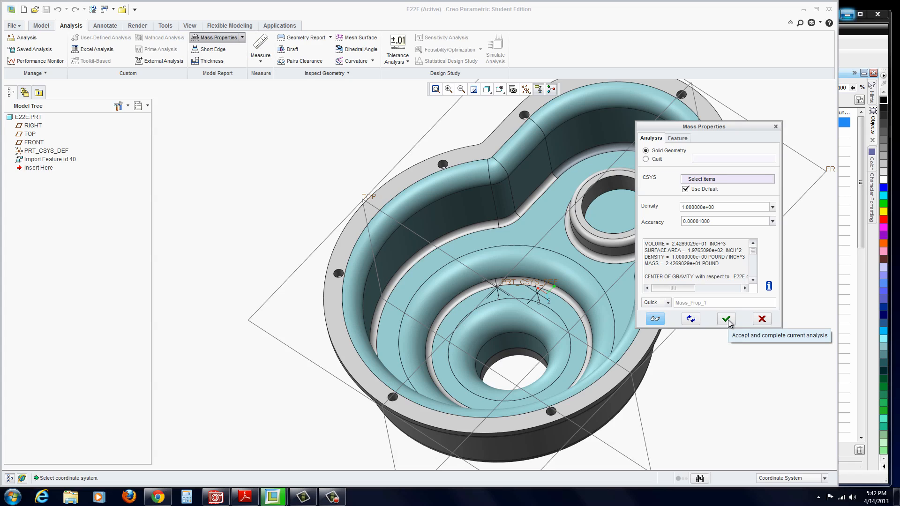